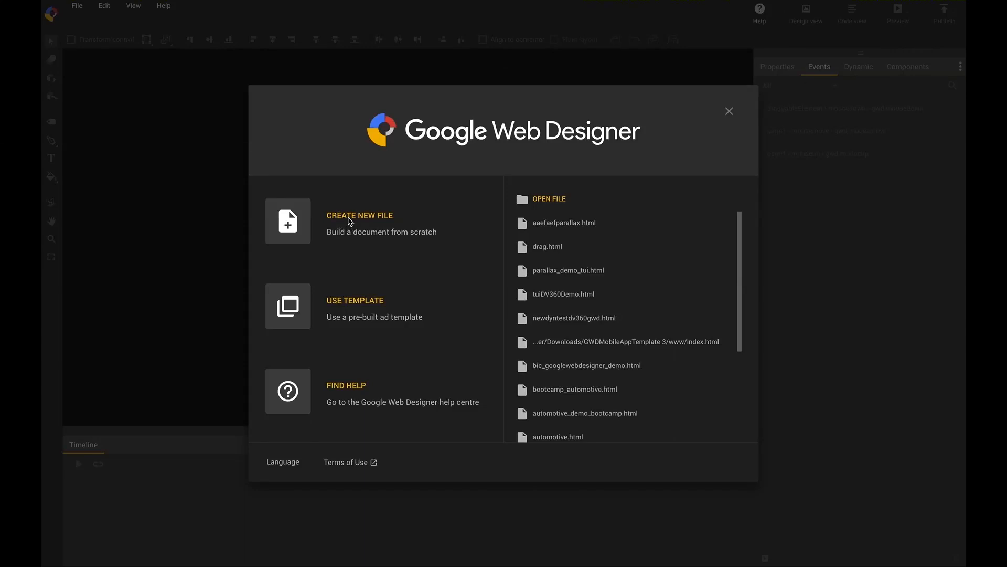
# Step: Create a new 300×250 banner file named draggable_elements
pyautogui.click(359, 216)
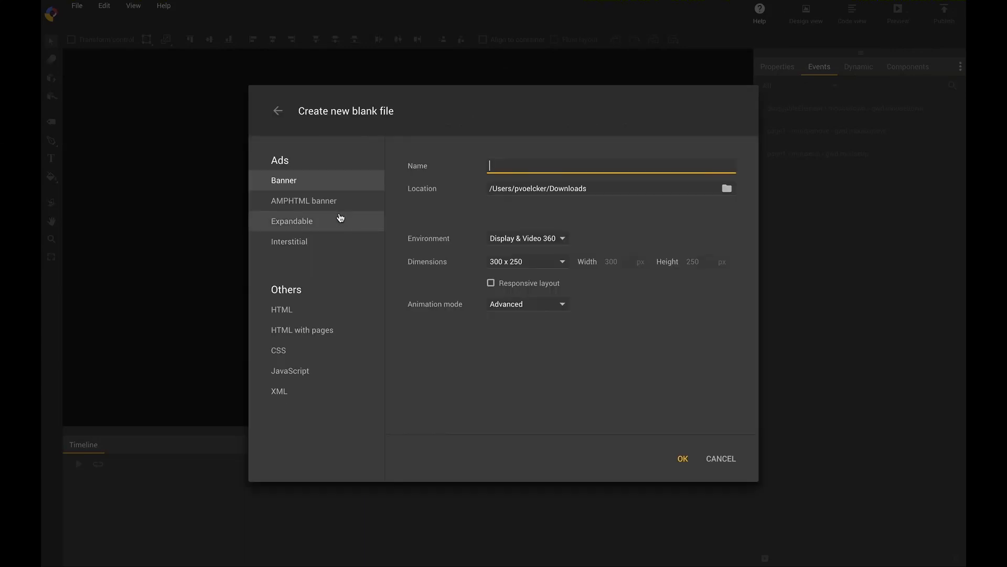
pyautogui.write('draggable_ele')
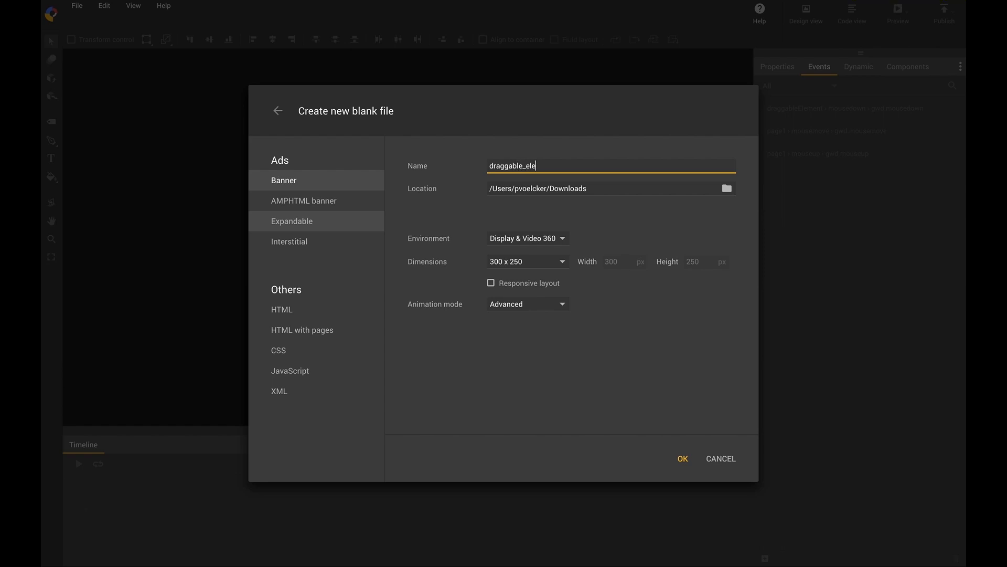
pyautogui.write('ments')
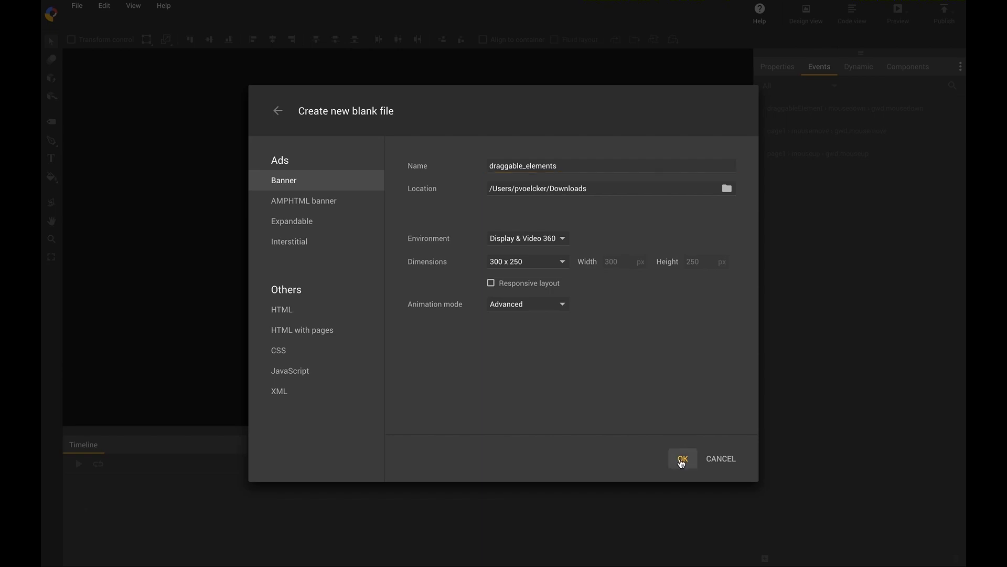
pyautogui.click(682, 459)
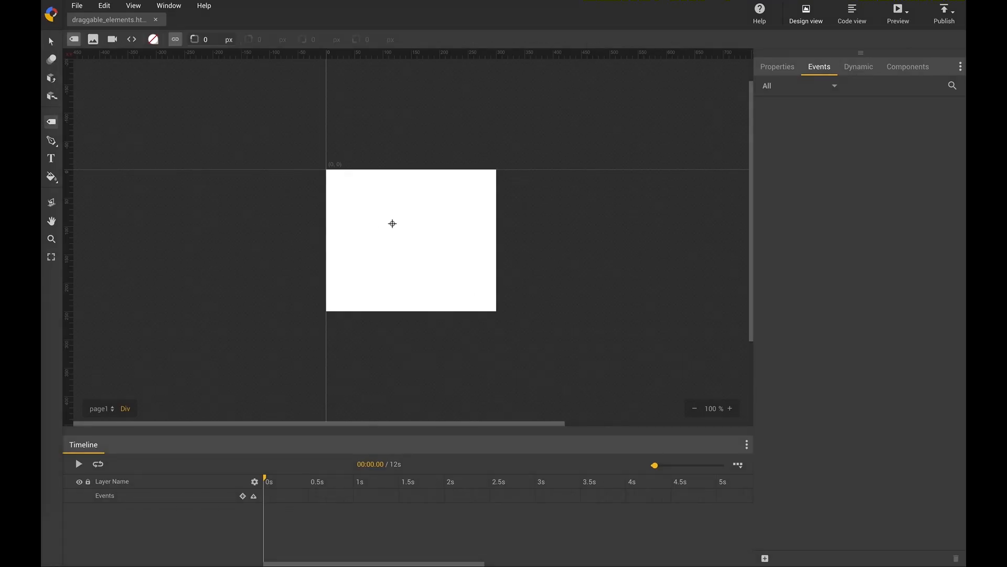
# Step: Draw a small div on the stage, fill it red and give it the ID draggableItem
pyautogui.moveTo(399, 222); pyautogui.dragTo(441, 254)
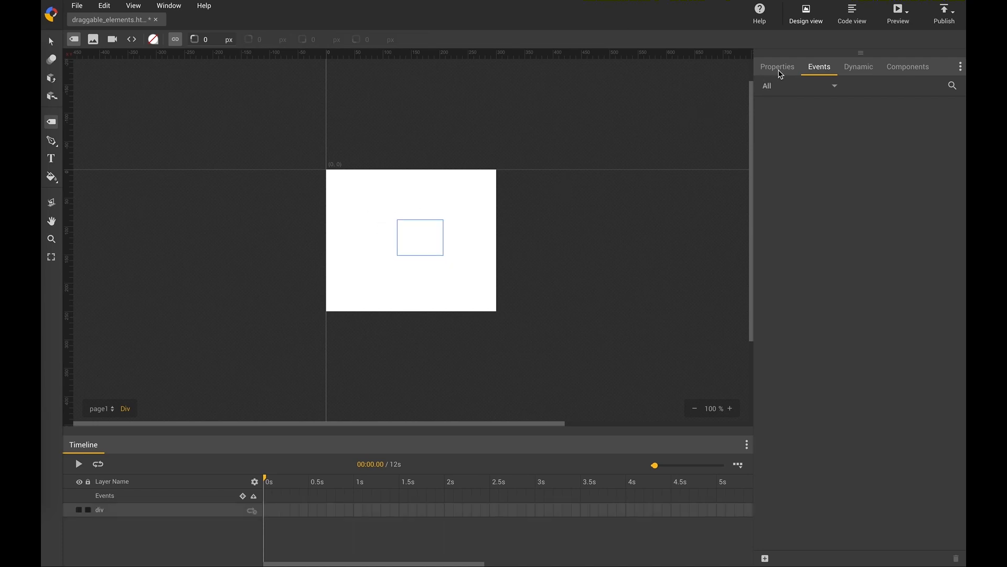
pyautogui.click(777, 66)
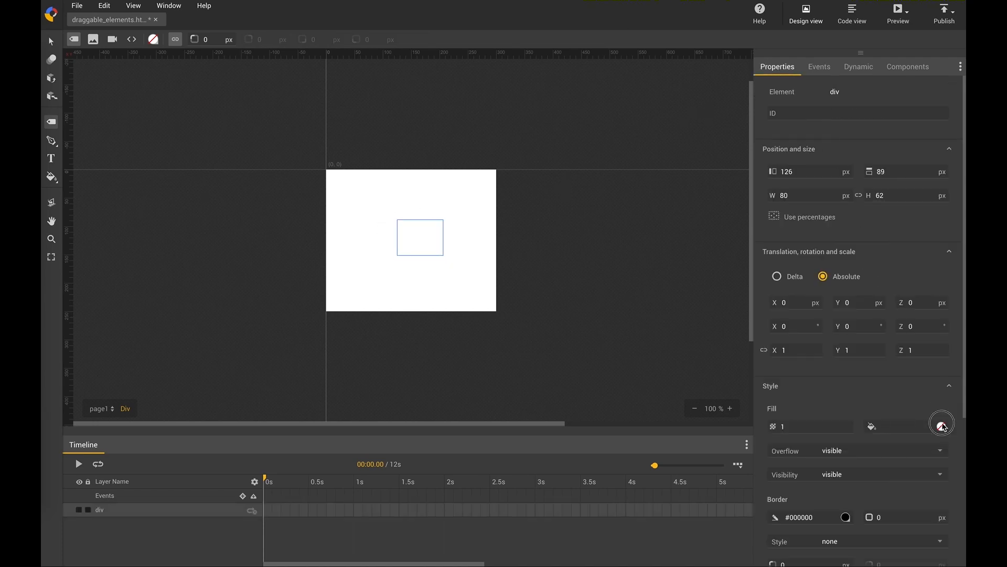
pyautogui.click(942, 423)
pyautogui.write('d')
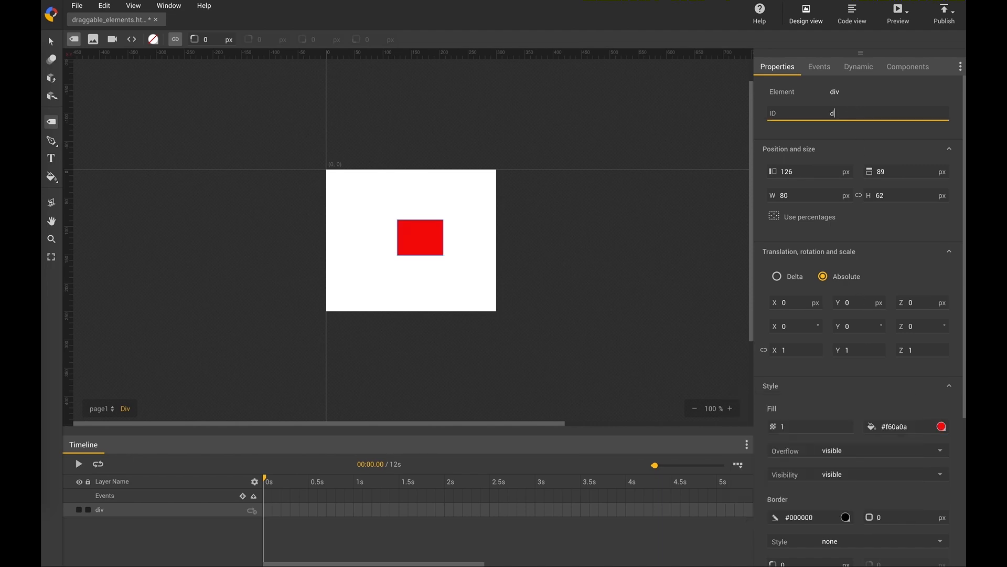
pyautogui.write('raggableItem')
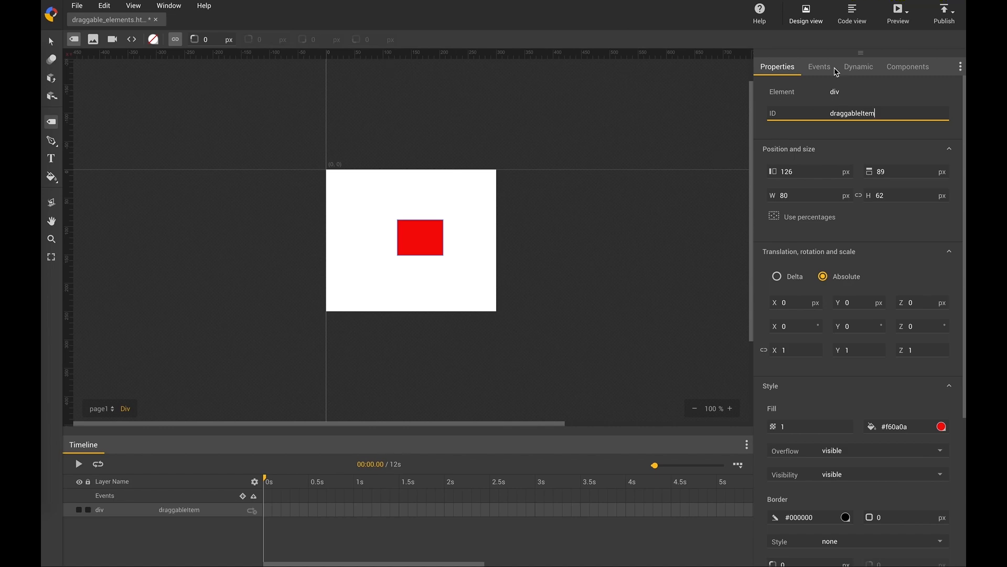
# Step: Add a draggableItem mousedown event with a new customised code action
pyautogui.click(819, 66)
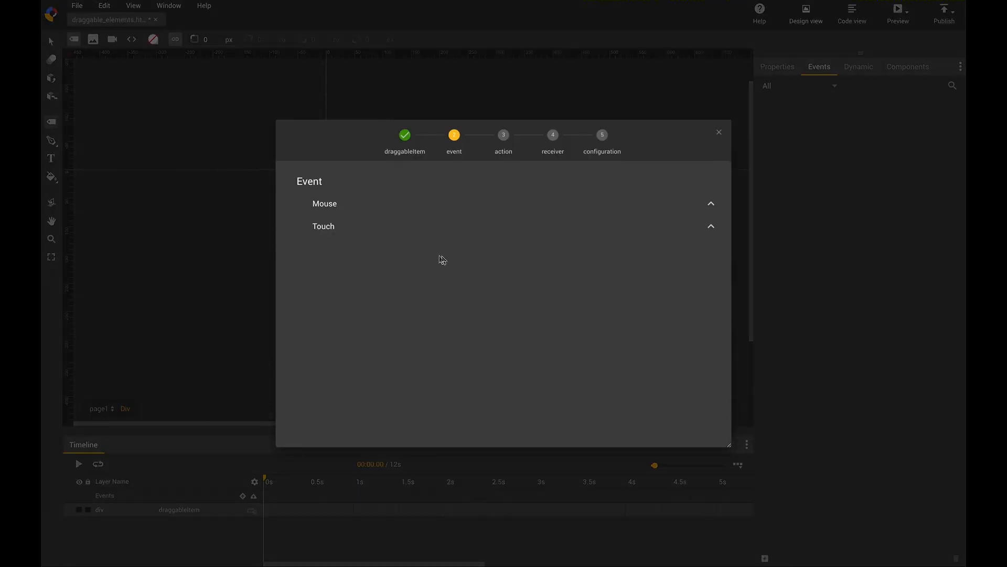
pyautogui.click(325, 203)
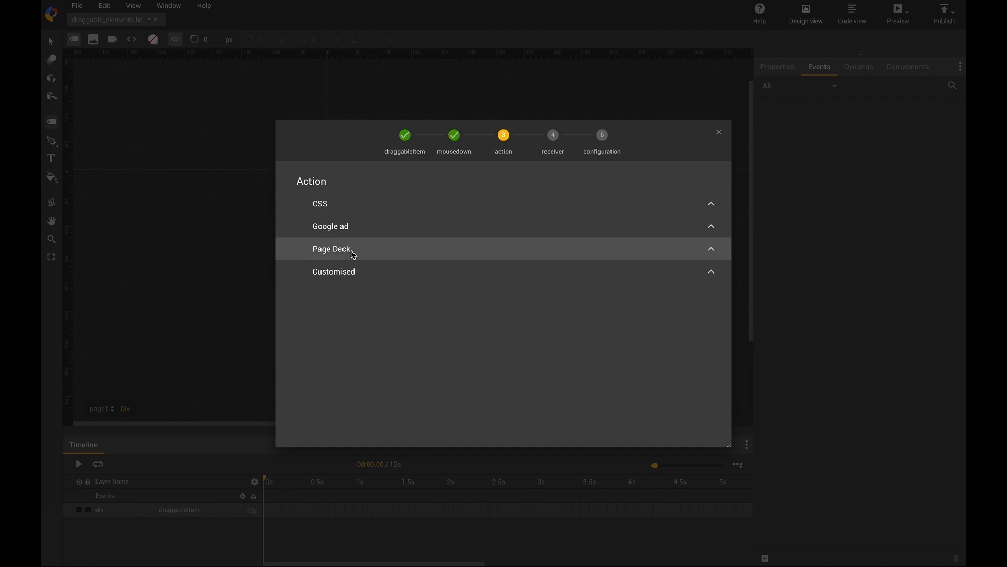
pyautogui.click(333, 270)
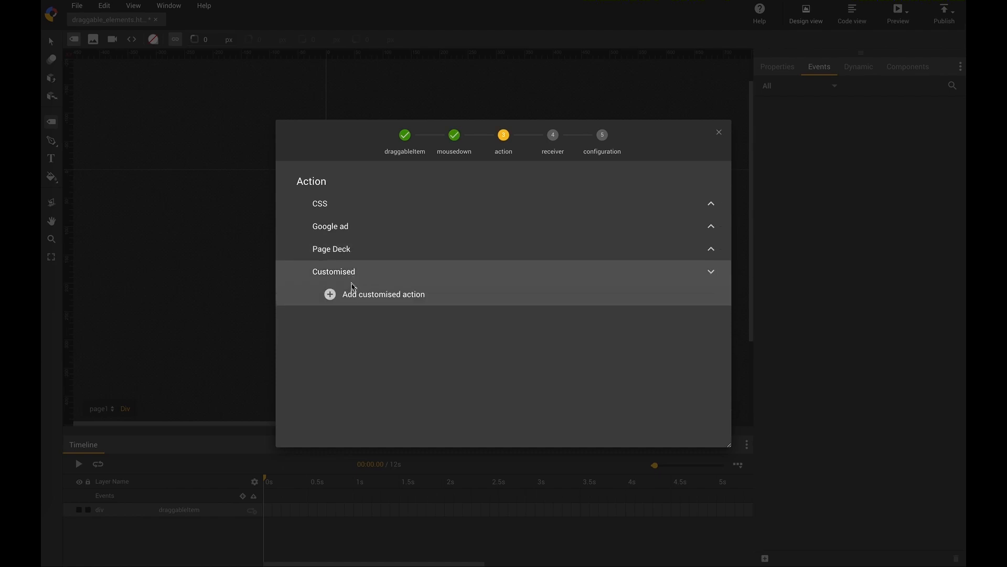
pyautogui.click(384, 293)
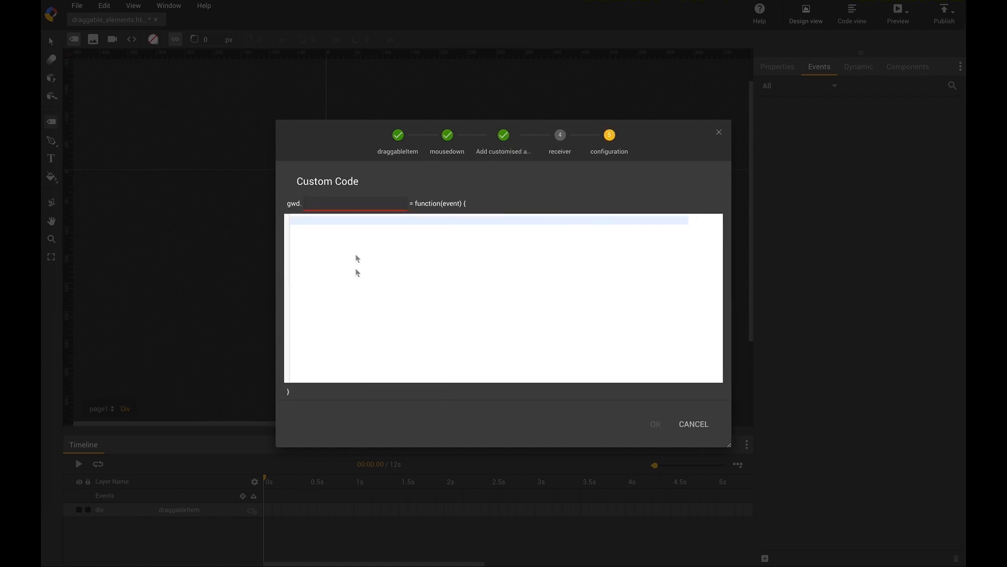
# Step: Name the action dragStart and store the dragged element with gwd.dragger = this
pyautogui.write('dragStart')
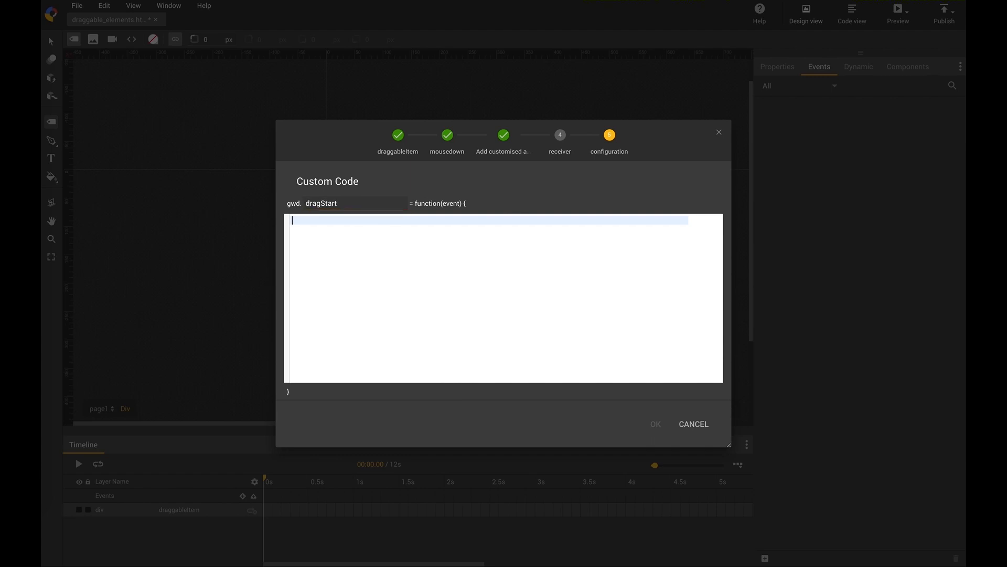
pyautogui.write('gwd.dra')
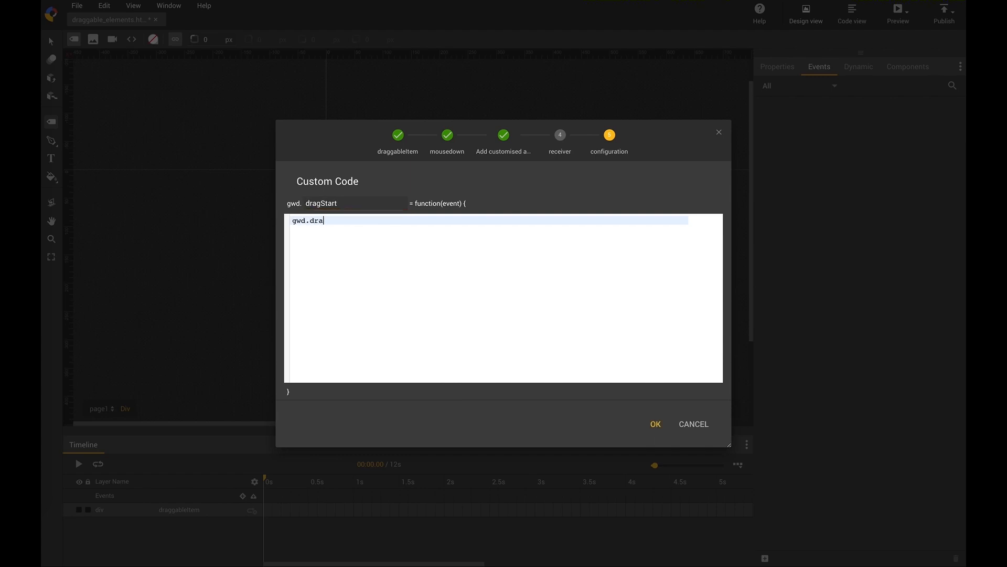
pyautogui.write('gger = this;')
pyautogui.write('gwd')
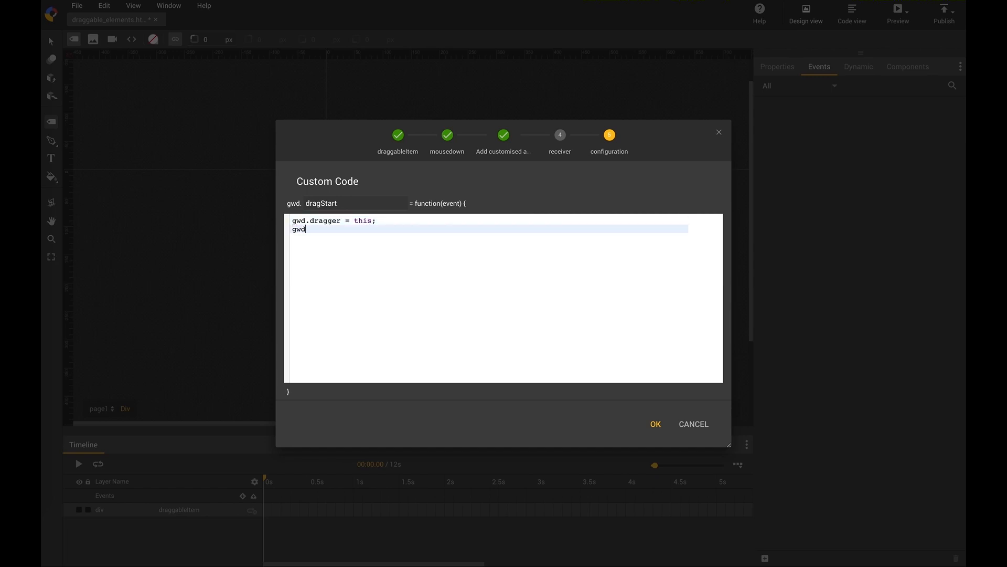
pyautogui.write('.sty')
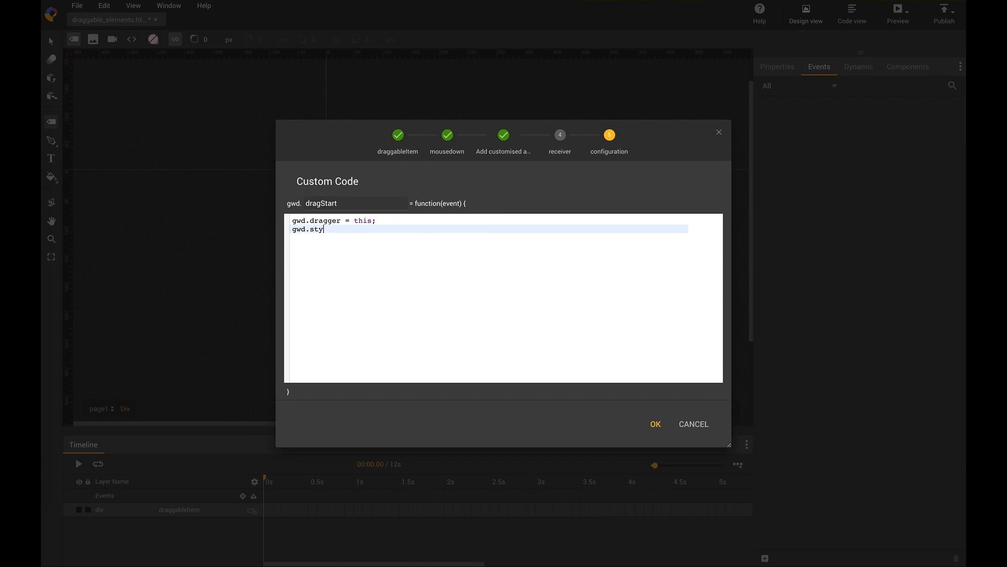
pyautogui.write('le')
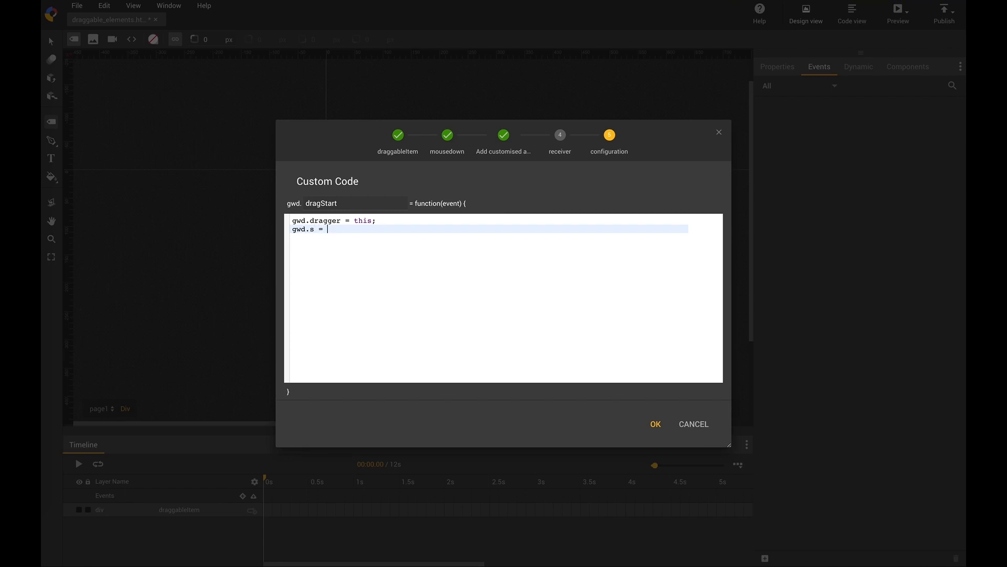
# Step: Store its style via window.getComputedStyle(this, null) or this.currentStyle fallback
pyautogui.write('window.getCo')
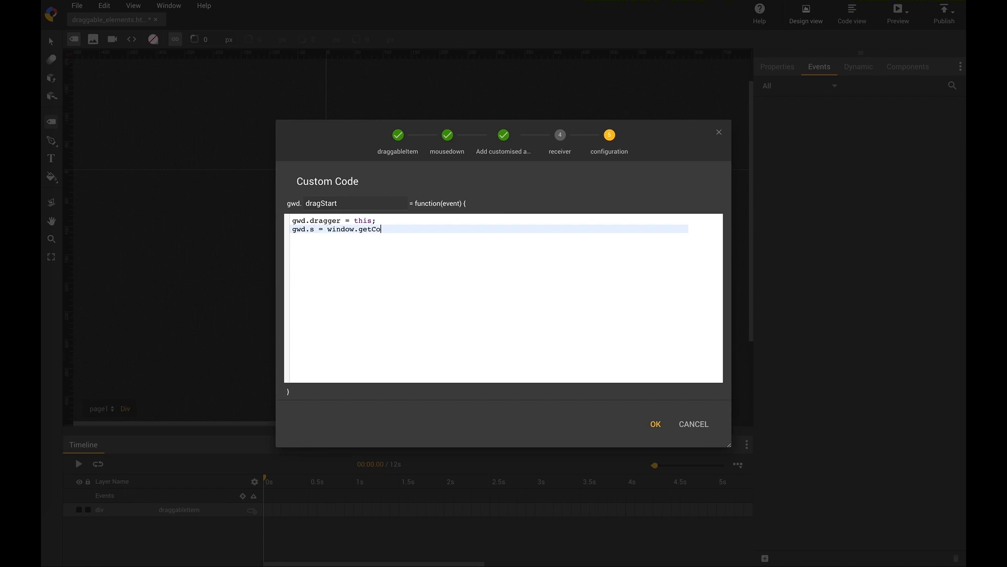
pyautogui.write('mputedStyle')
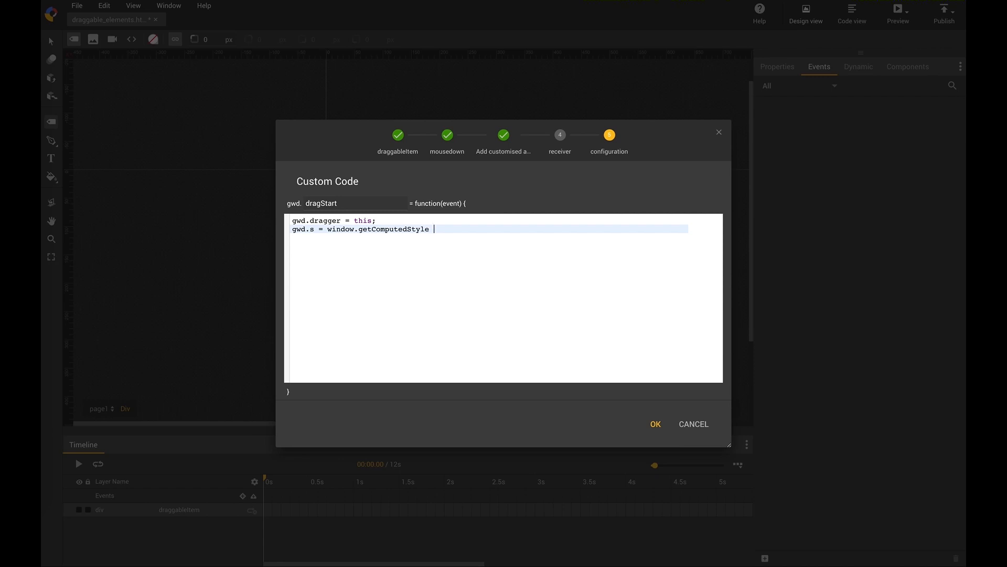
pyautogui.write('? getCom')
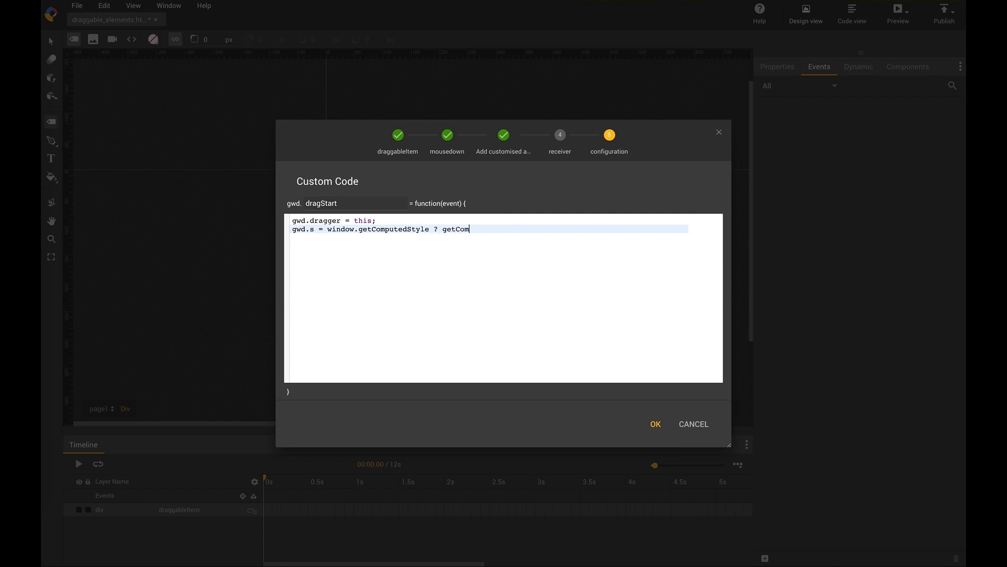
pyautogui.write('putedStyle')
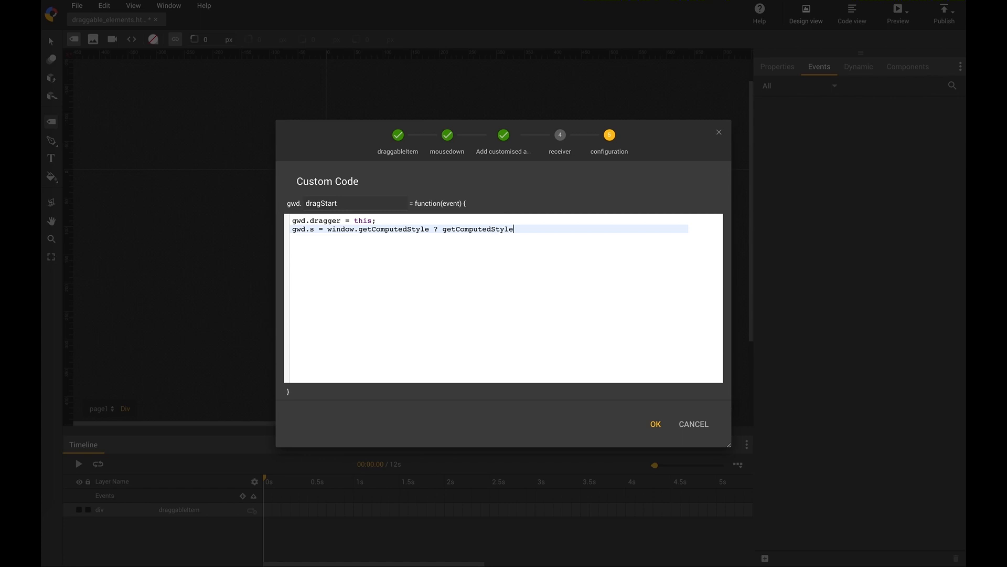
pyautogui.write('(this, null')
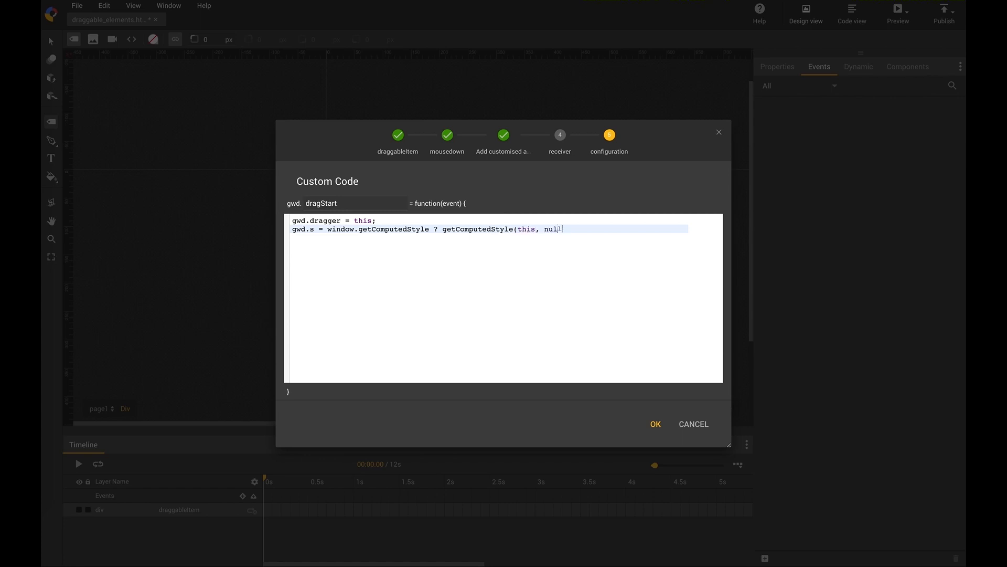
pyautogui.write('l)')
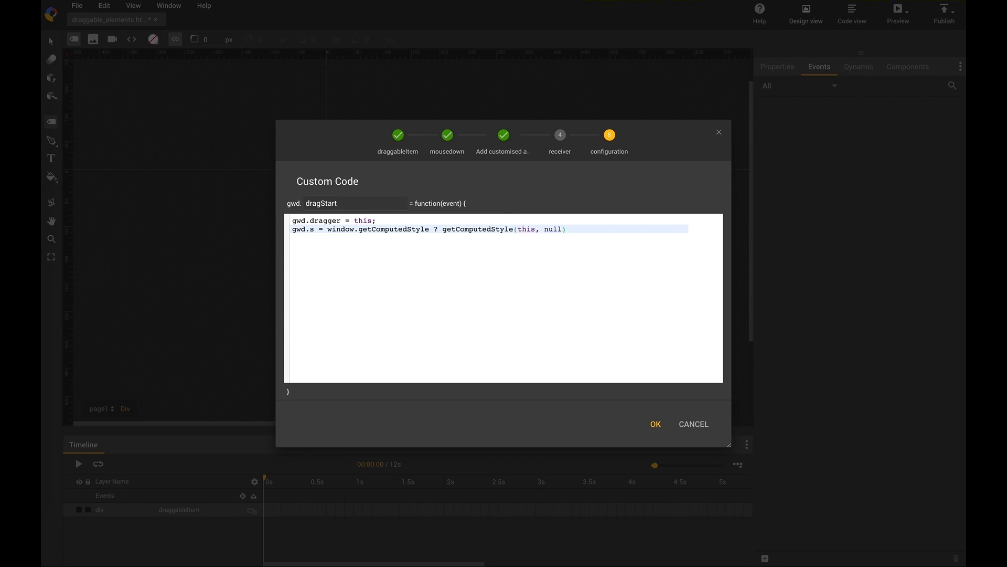
pyautogui.write(': this')
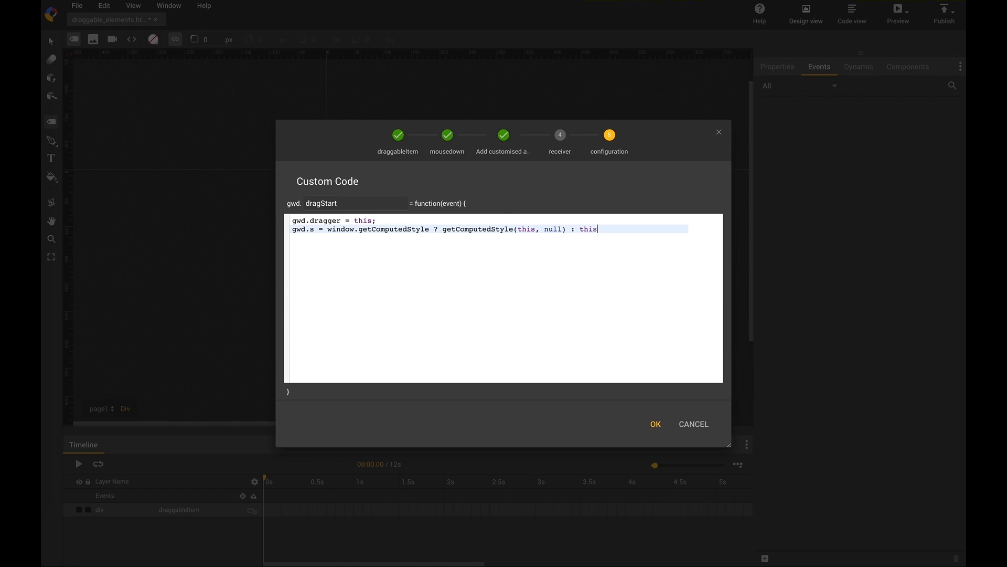
pyautogui.write('.current')
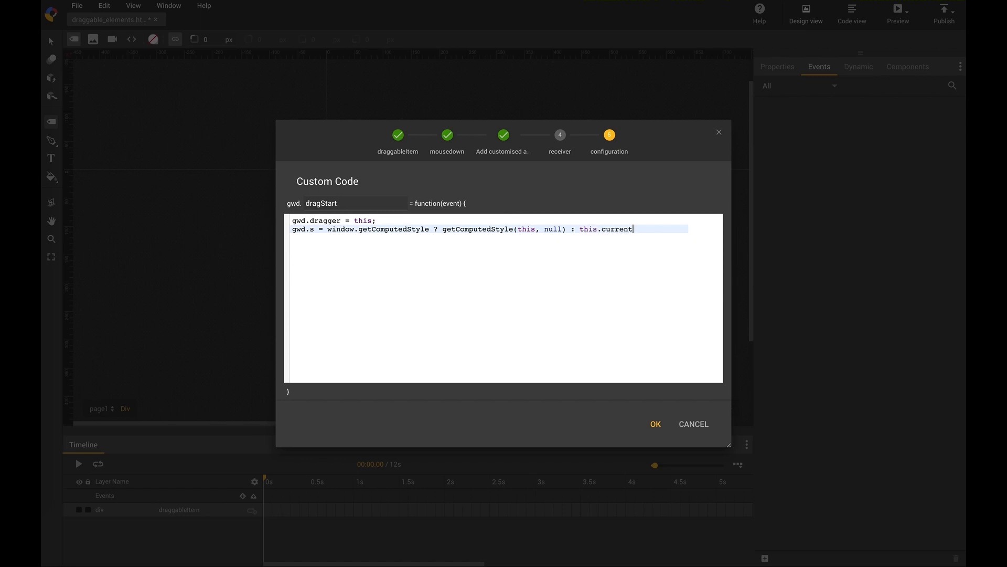
pyautogui.write('Style;')
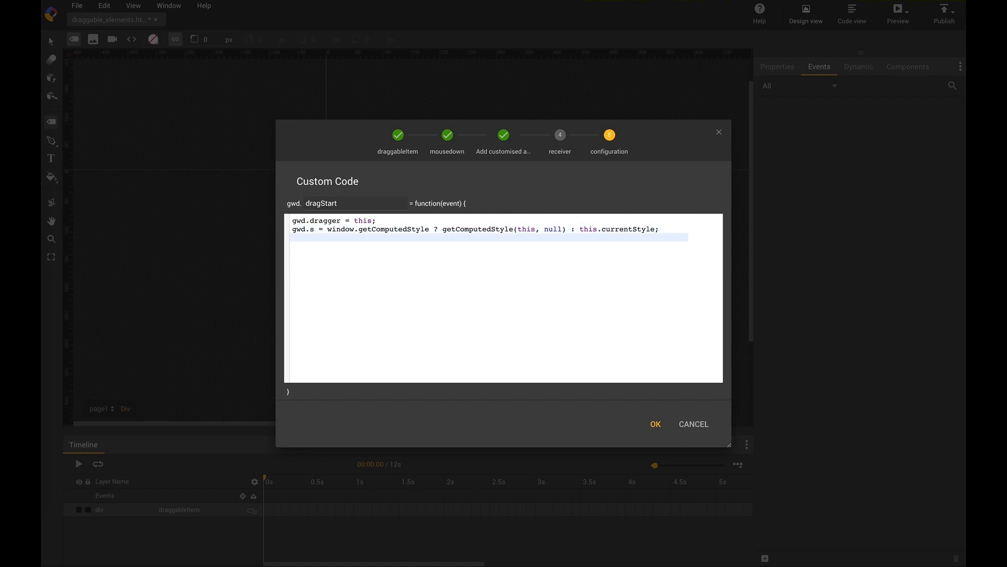
# Step: Add gwd.dX/dY offsets from event.clientX/Y minus parseInt(gwd.s["left"/"top"]) and save dragStart
pyautogui.write('gwd.')
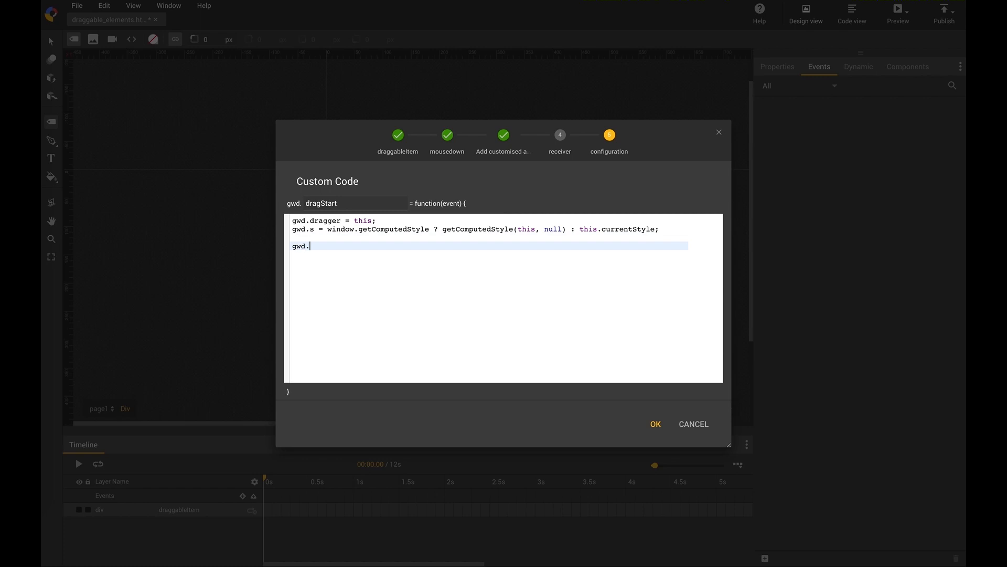
pyautogui.write('dX')
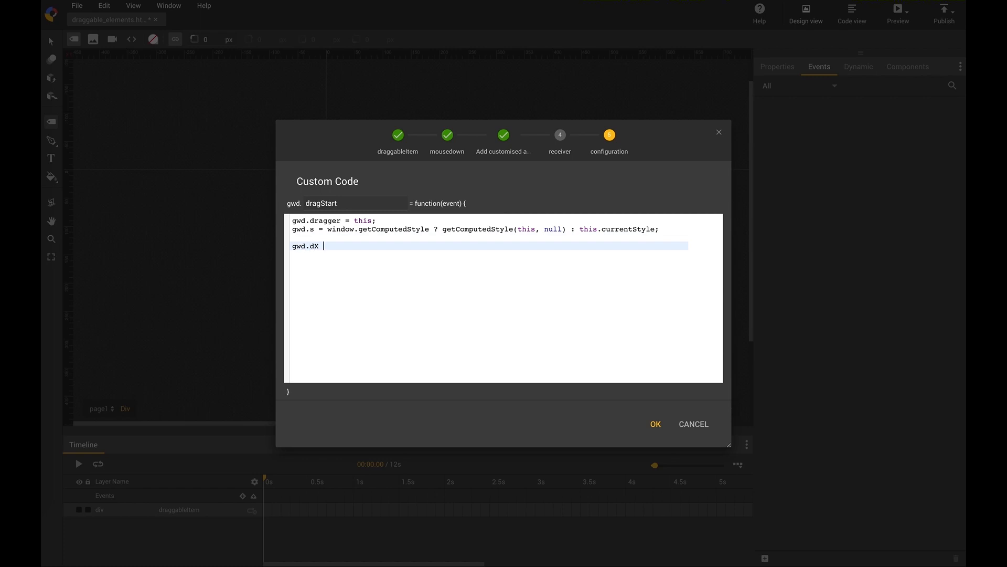
pyautogui.write('= event.c')
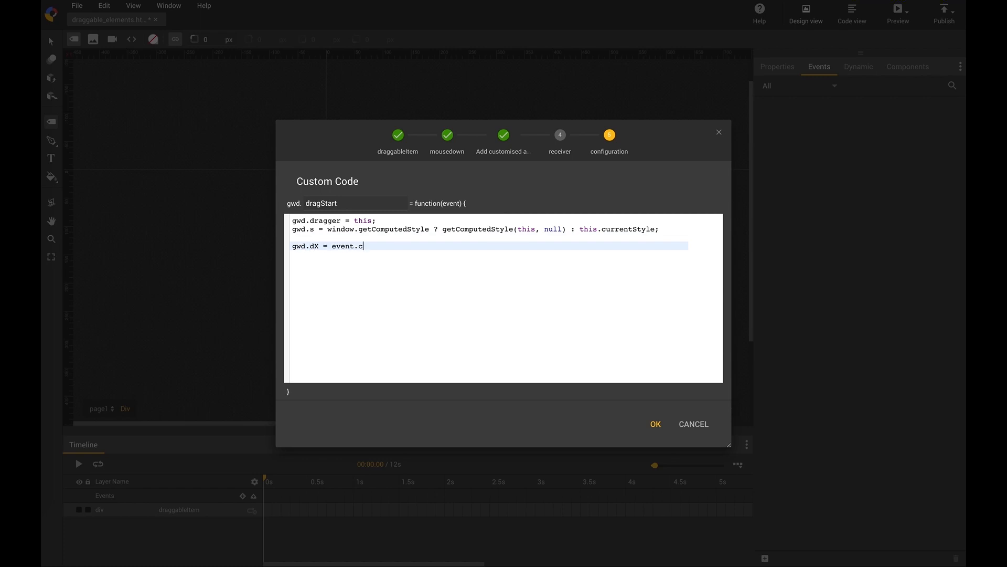
pyautogui.write('lientX (')
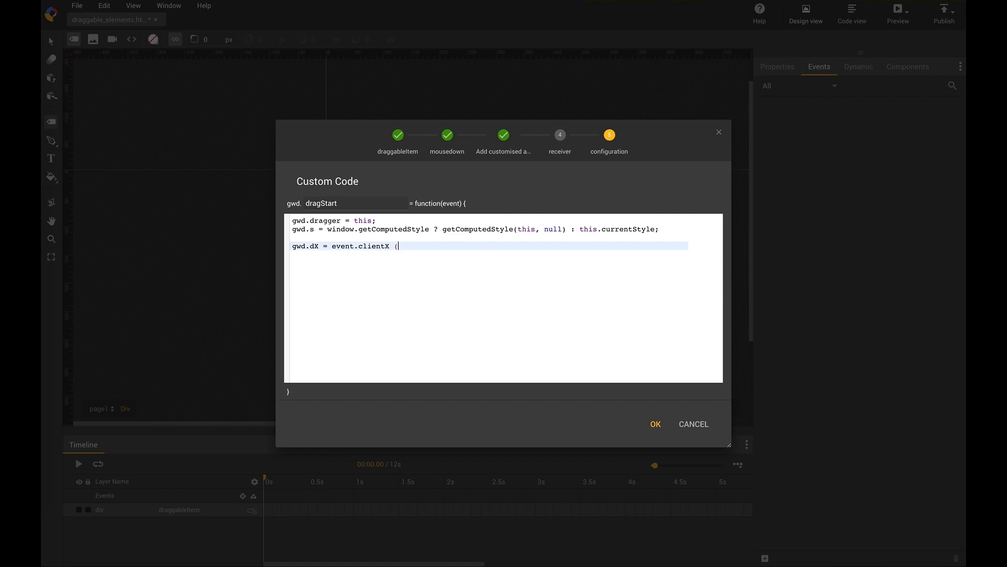
pyautogui.write('(= Mouse po')
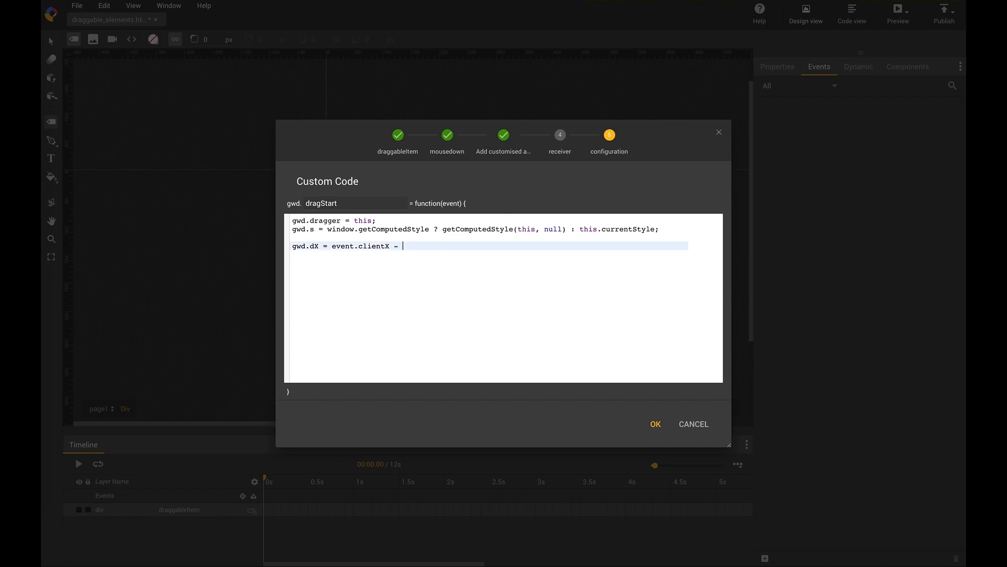
pyautogui.write('parseInt(')
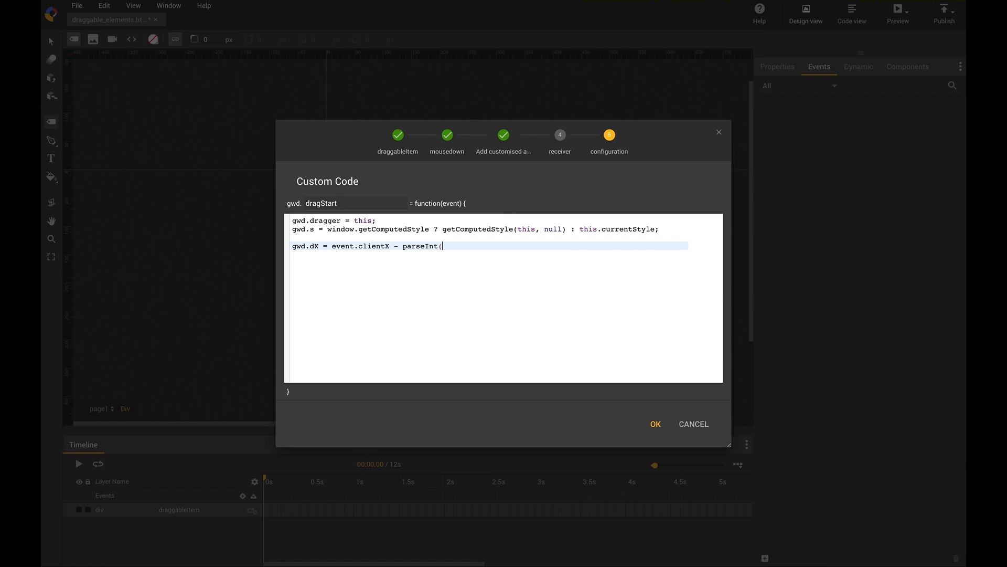
pyautogui.write('gwd.')
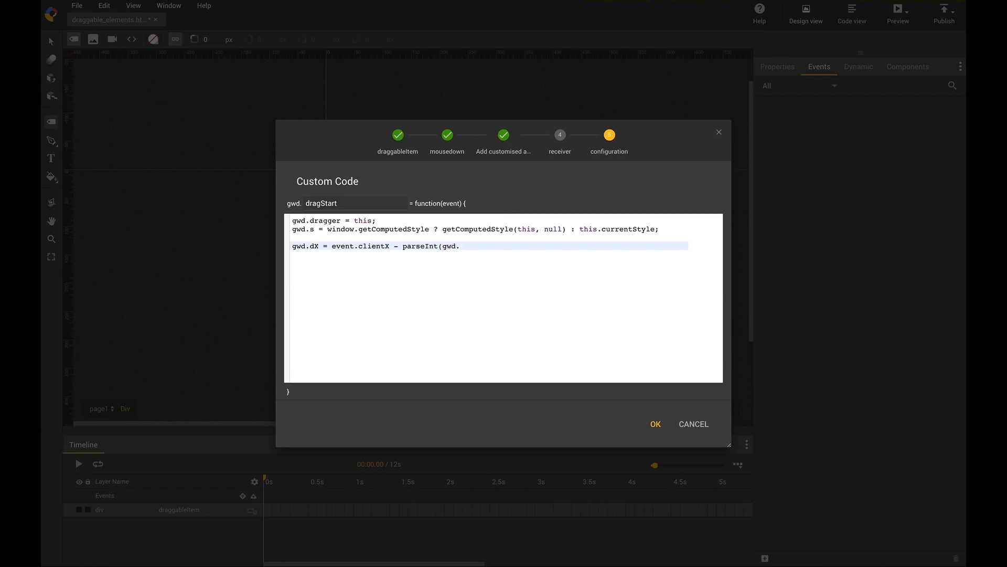
pyautogui.write('s["left')
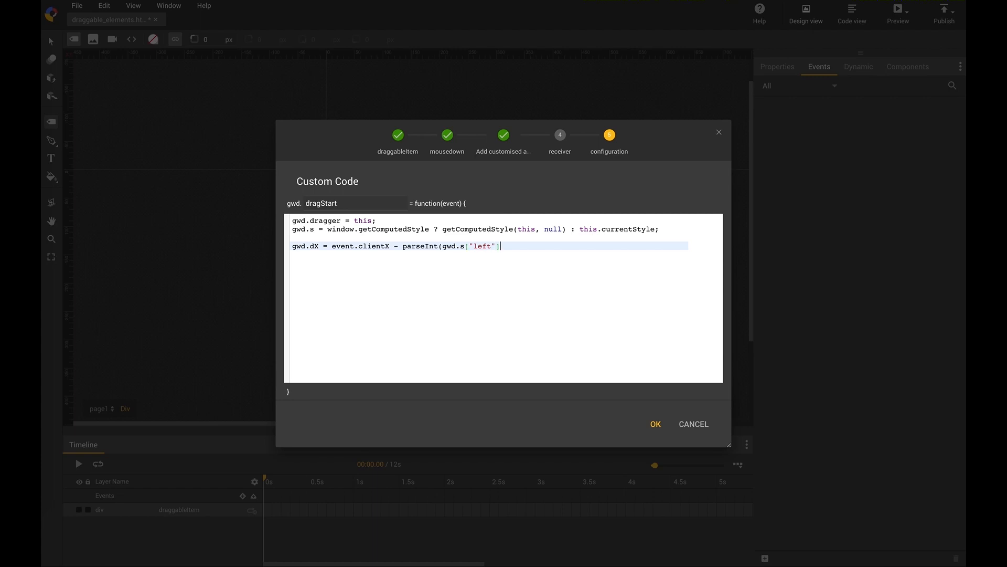
pyautogui.write(');')
pyautogui.write('gwd.dY = event.clientY - parseInt(gwd.s["top"]);')
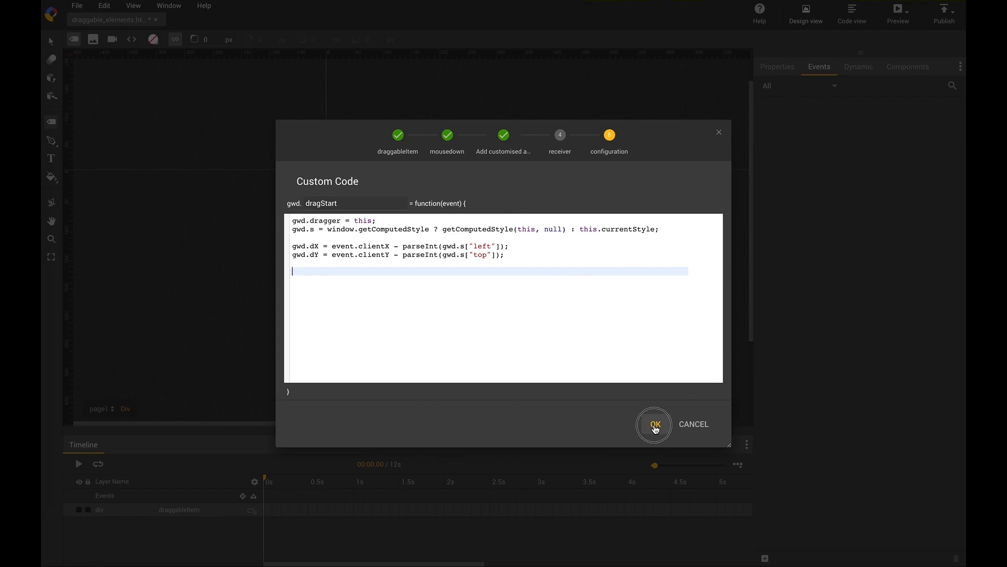
pyautogui.click(653, 423)
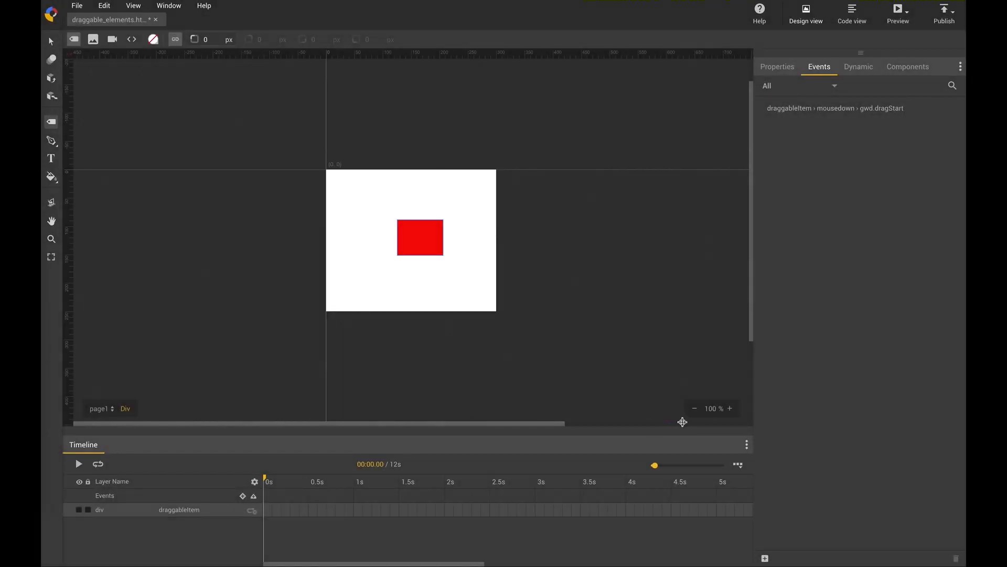
# Step: Add a page1 mousemove event with a new customised action
pyautogui.click(420, 238)
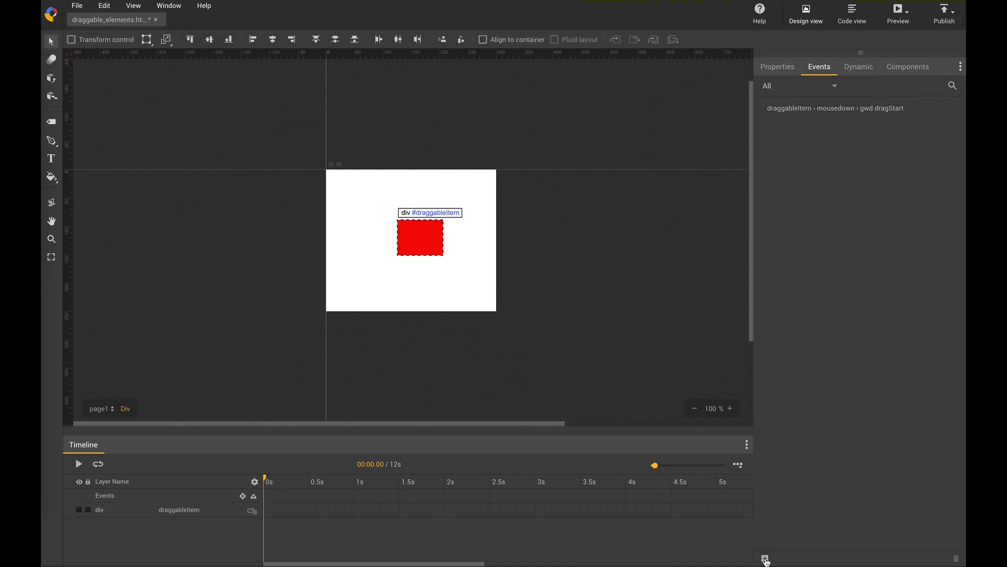
pyautogui.click(764, 559)
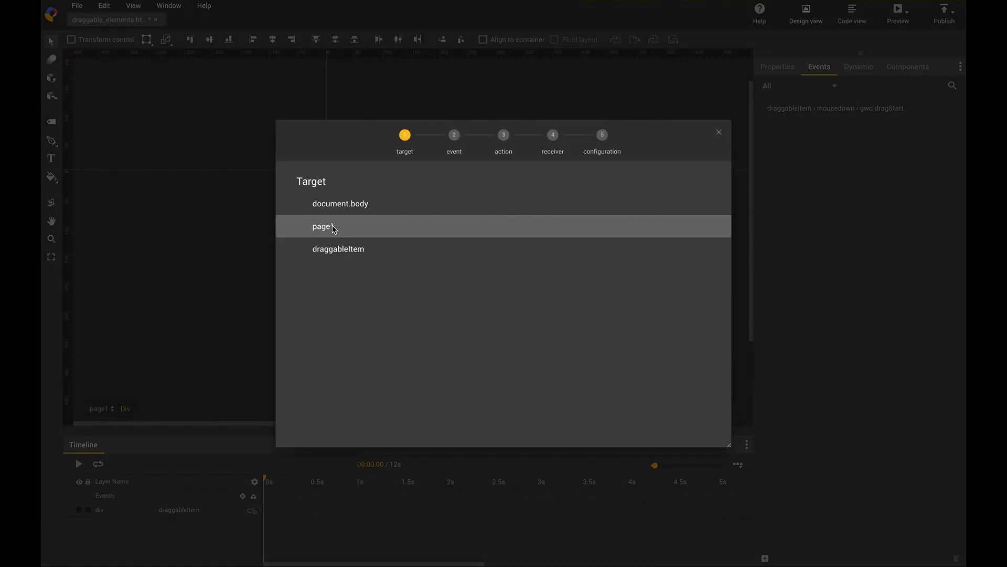
pyautogui.click(323, 227)
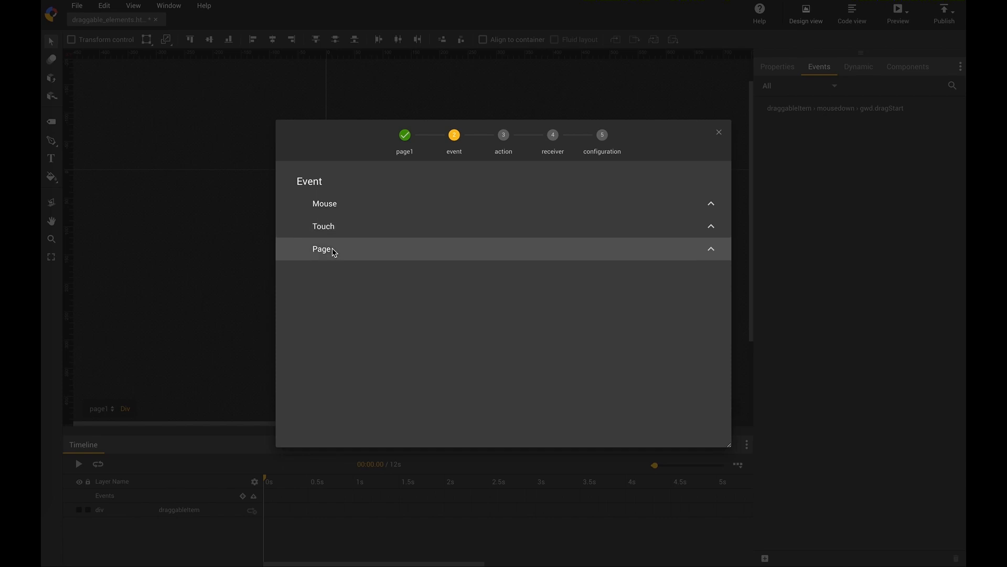
pyautogui.click(324, 204)
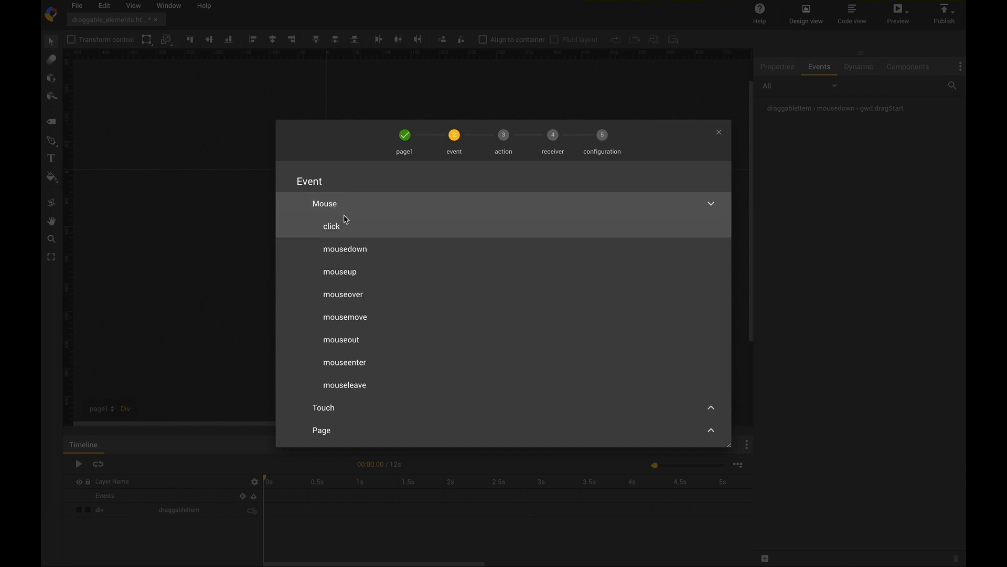
pyautogui.click(345, 317)
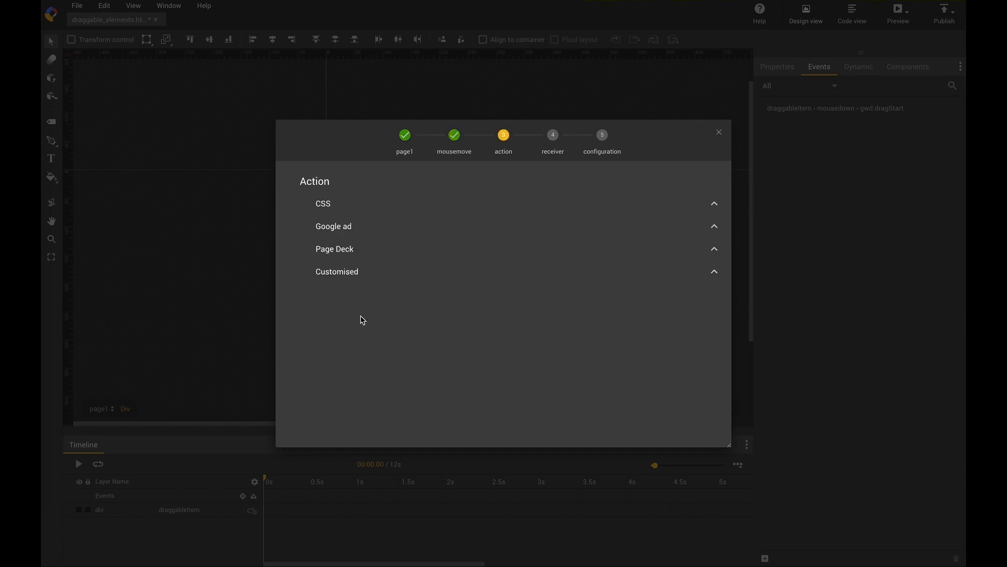
pyautogui.click(337, 271)
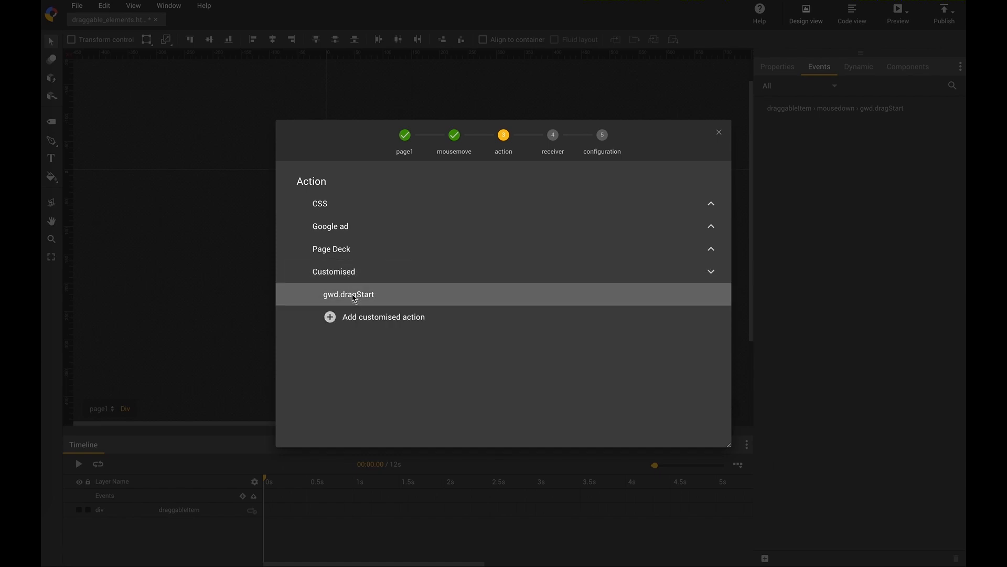
pyautogui.click(383, 316)
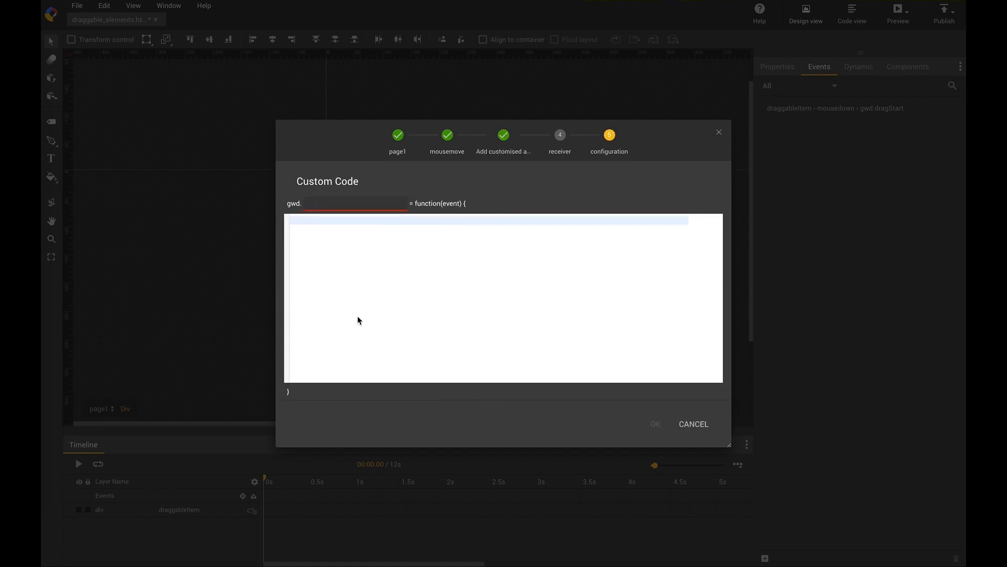
# Step: Name the action dragMove and guard its body with if (gwd.dragger)
pyautogui.click(356, 202)
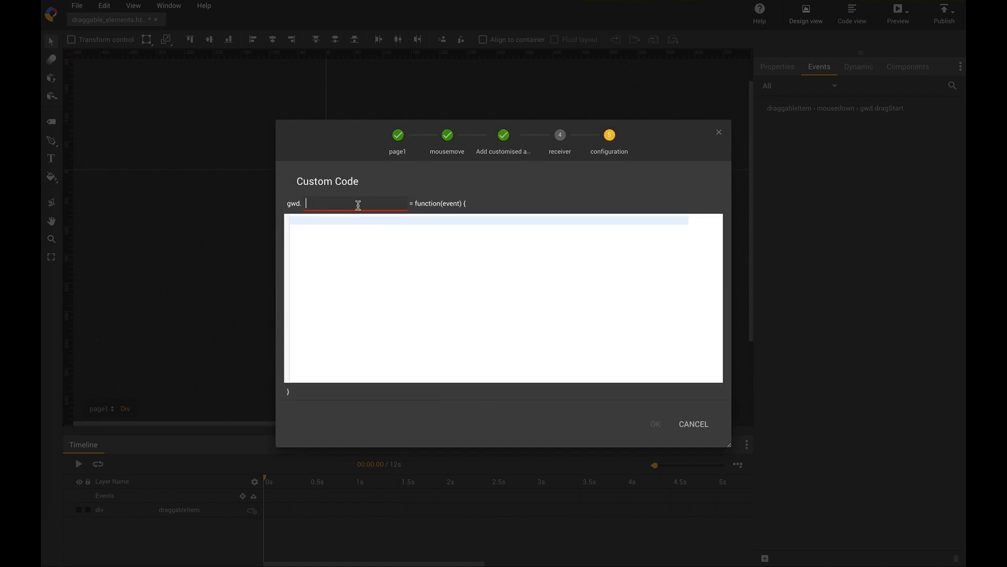
pyautogui.write('dragMove')
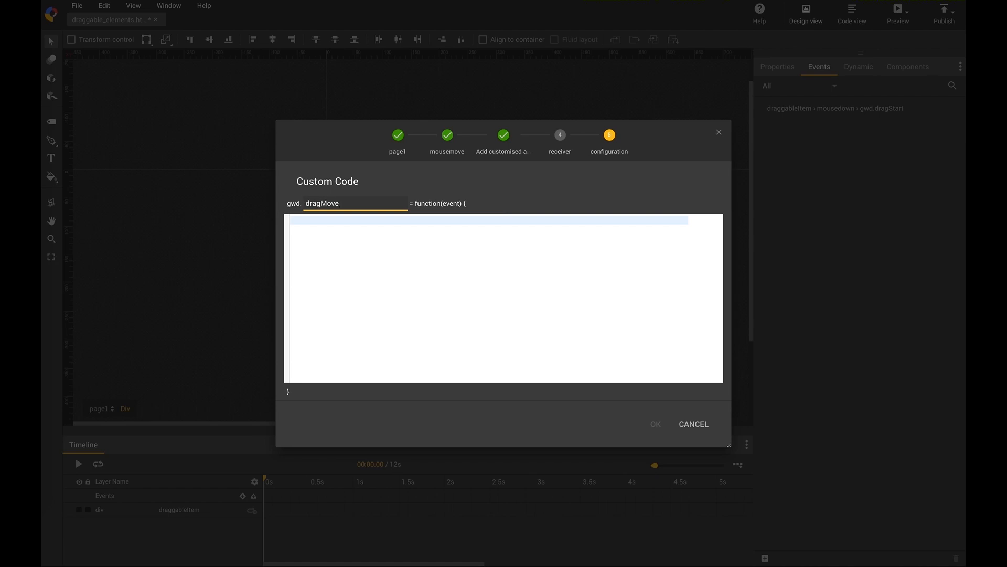
pyautogui.write('if (gwd')
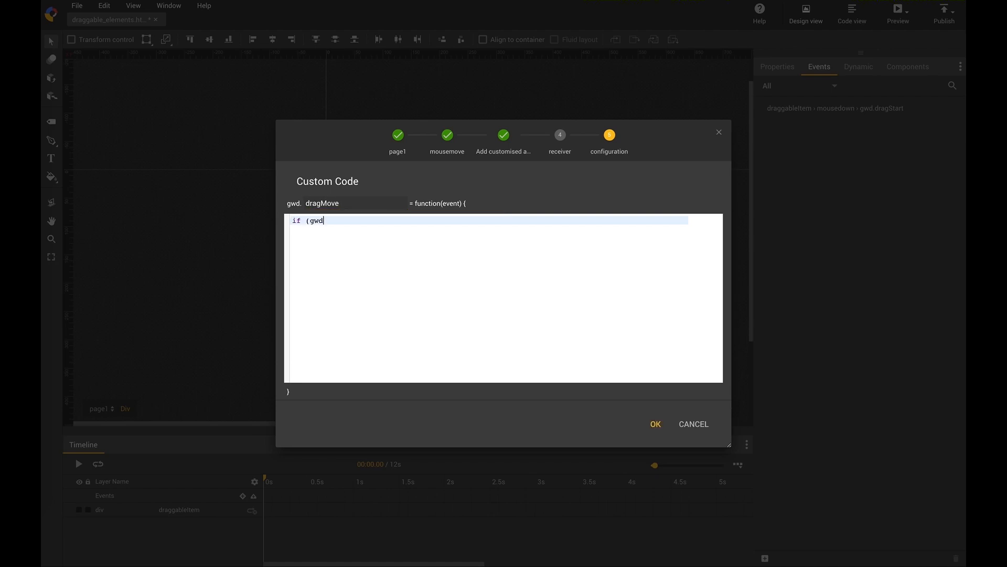
pyautogui.write('.dragger)')
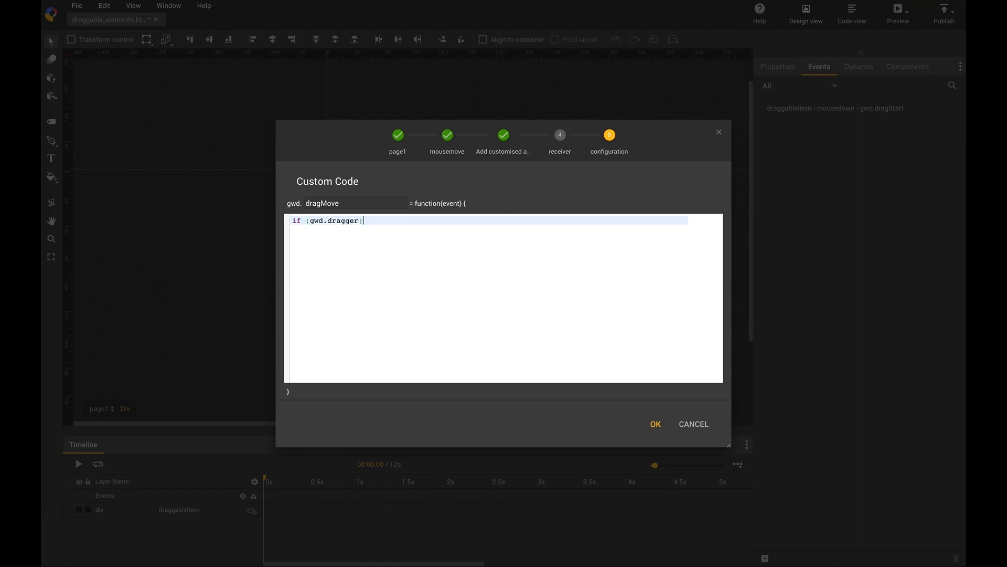
pyautogui.write('{')
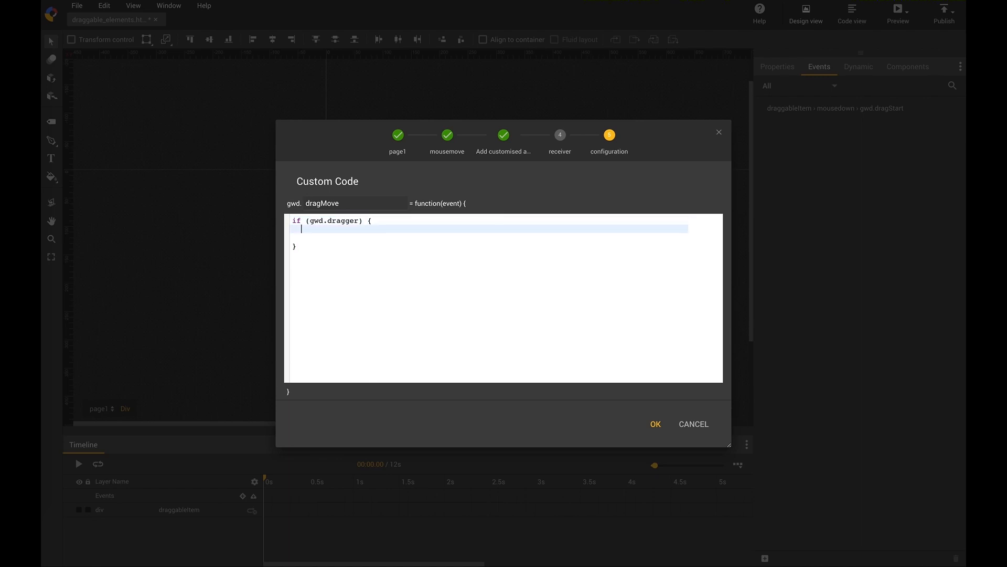
# Step: Set left and top via gwd.actions.events.setInlineStyle using event.clientX/Y minus gwd.dX/dY, and save
pyautogui.write('gwd.ac')
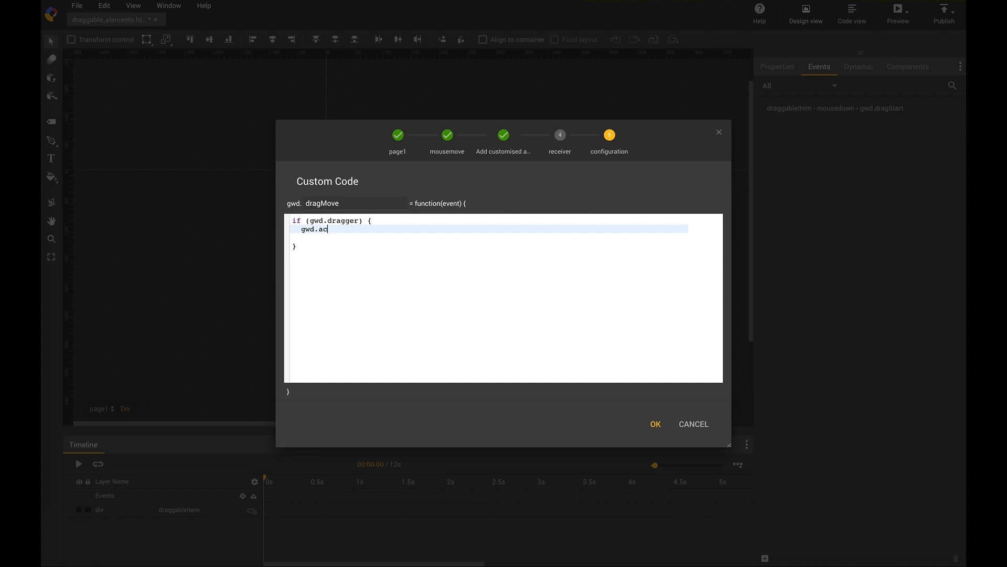
pyautogui.write('tions.events')
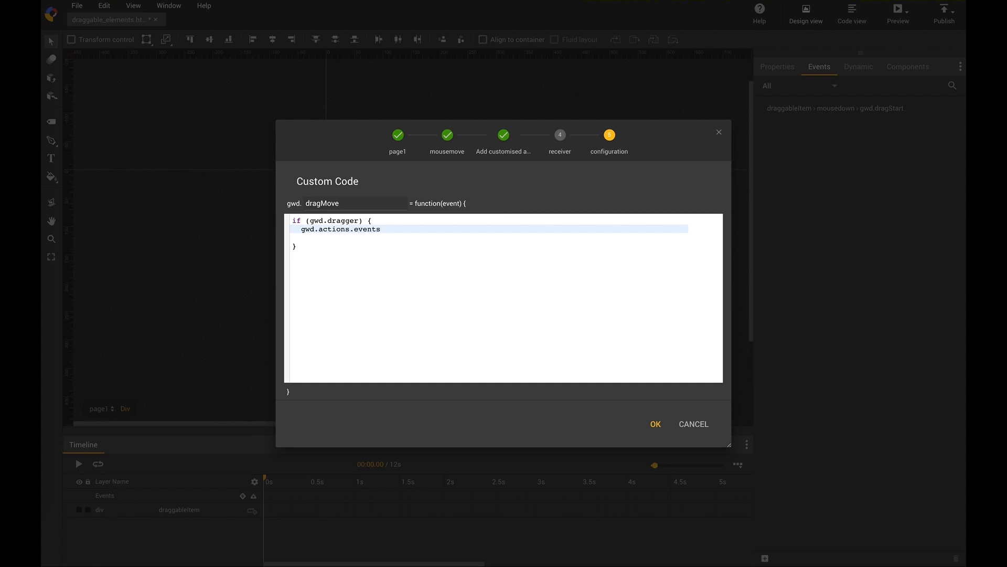
pyautogui.write('.setInline')
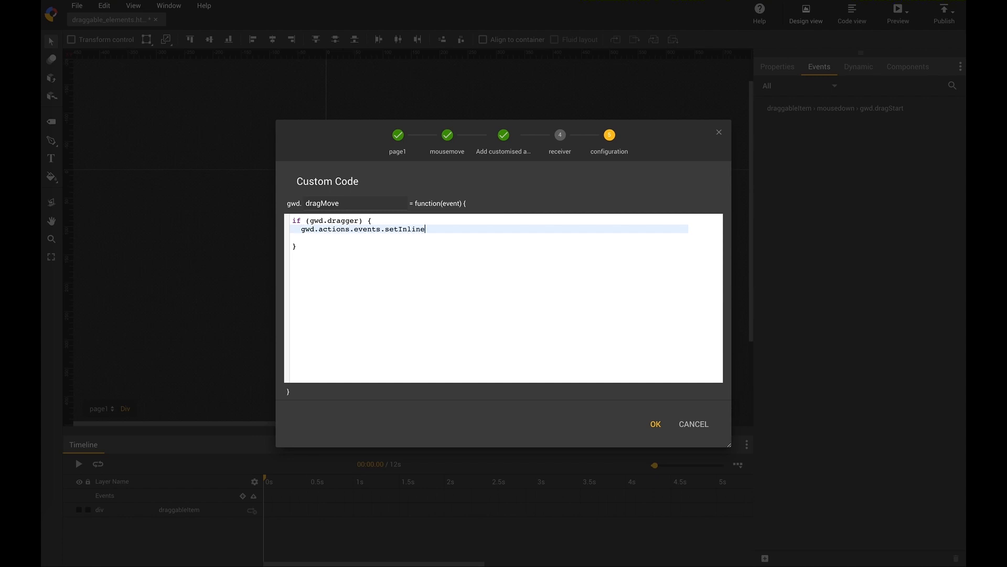
pyautogui.write('Style(g')
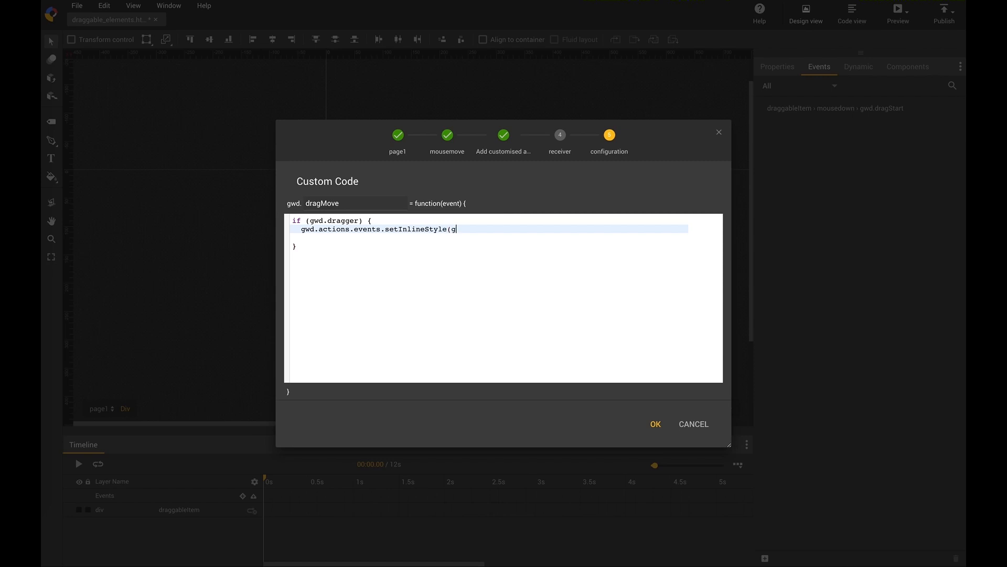
pyautogui.write('wd.dragger')
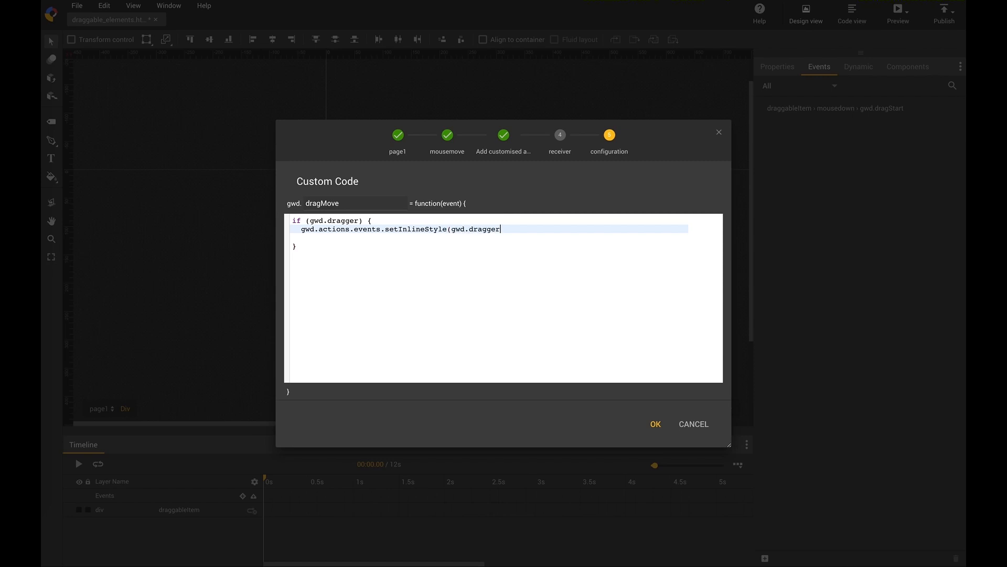
pyautogui.write('.id')
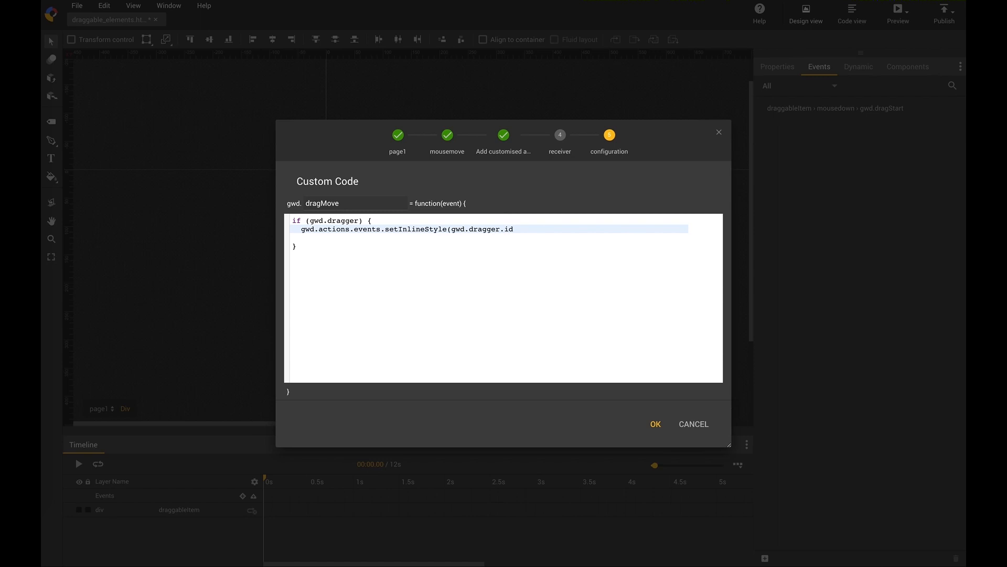
pyautogui.write(', "left" +')
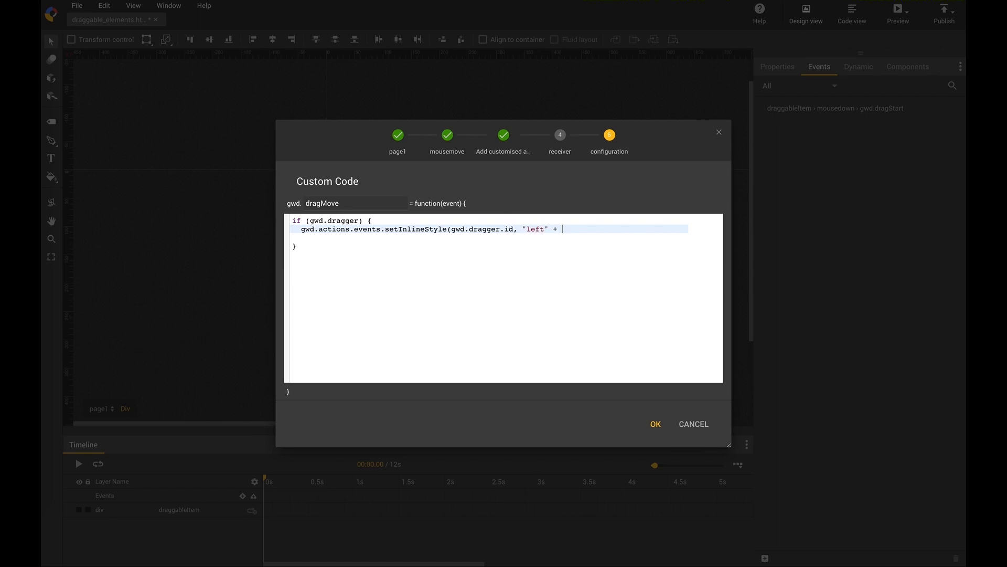
pyautogui.write('(event.client')
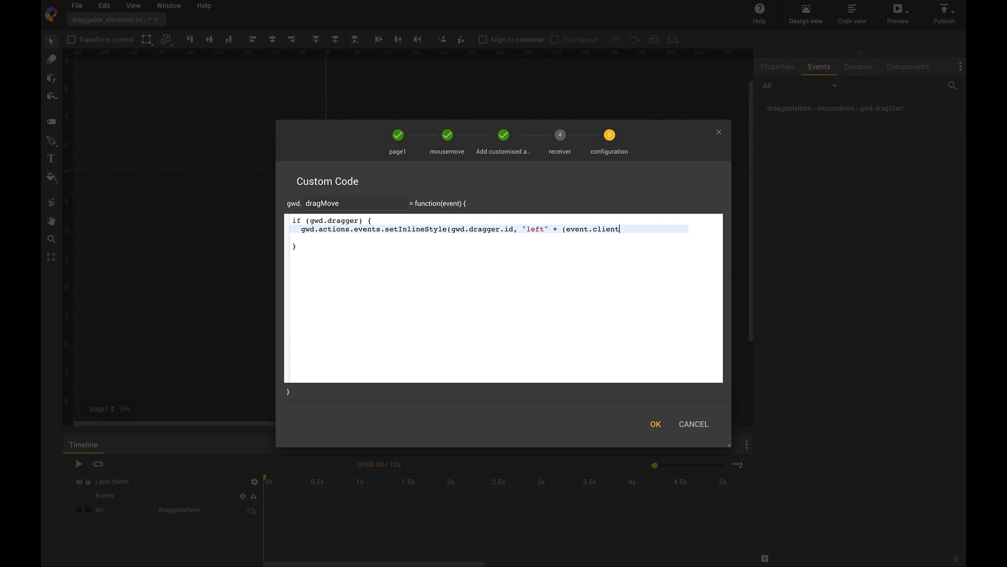
pyautogui.write('X')
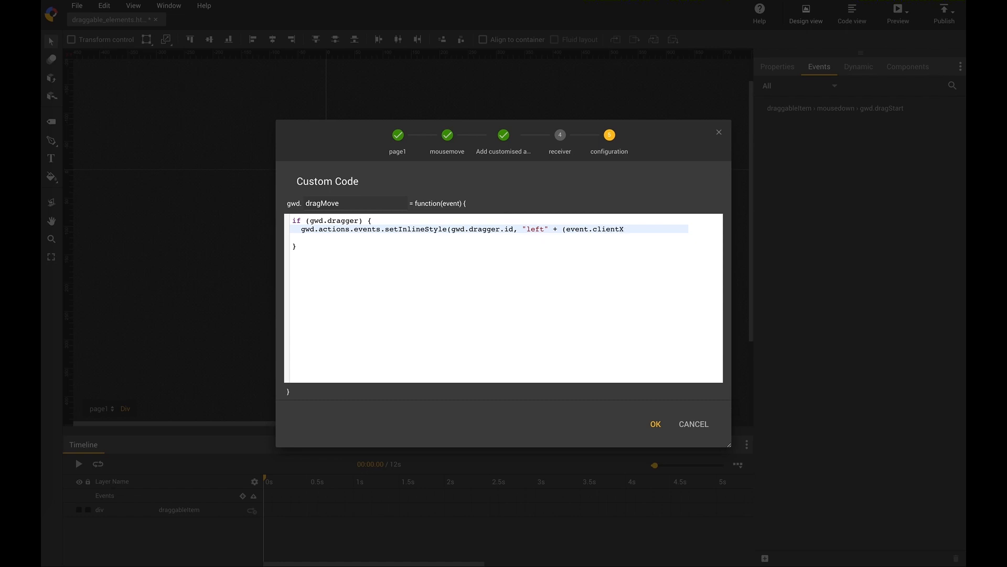
pyautogui.write('- gwd.dX) + "px')
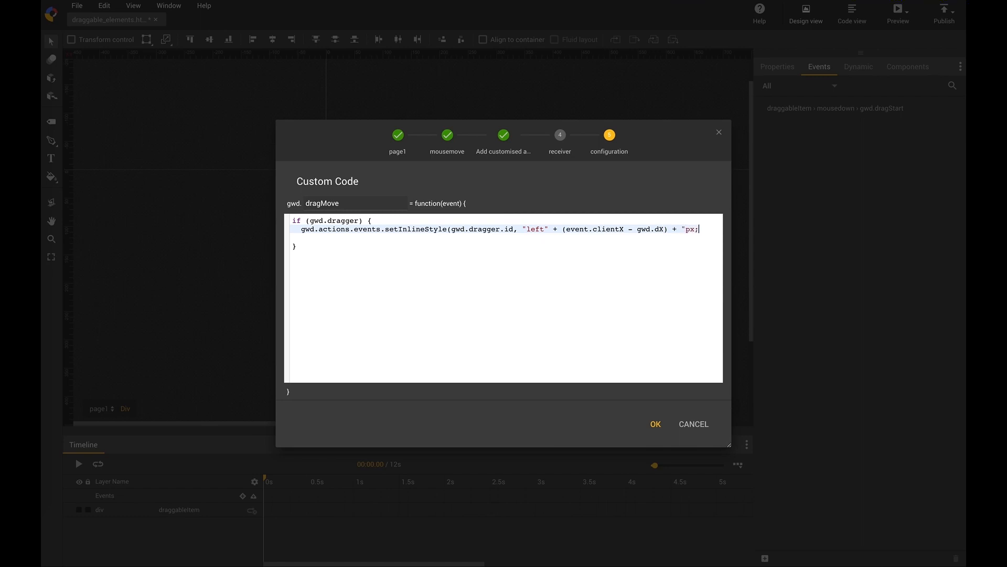
pyautogui.write('; top:"')
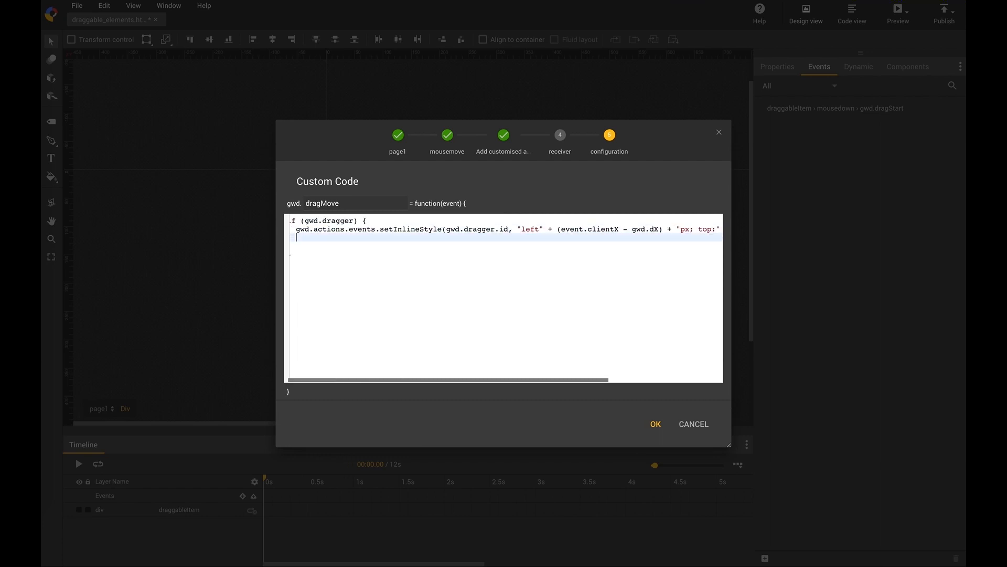
pyautogui.moveTo(780, 377)
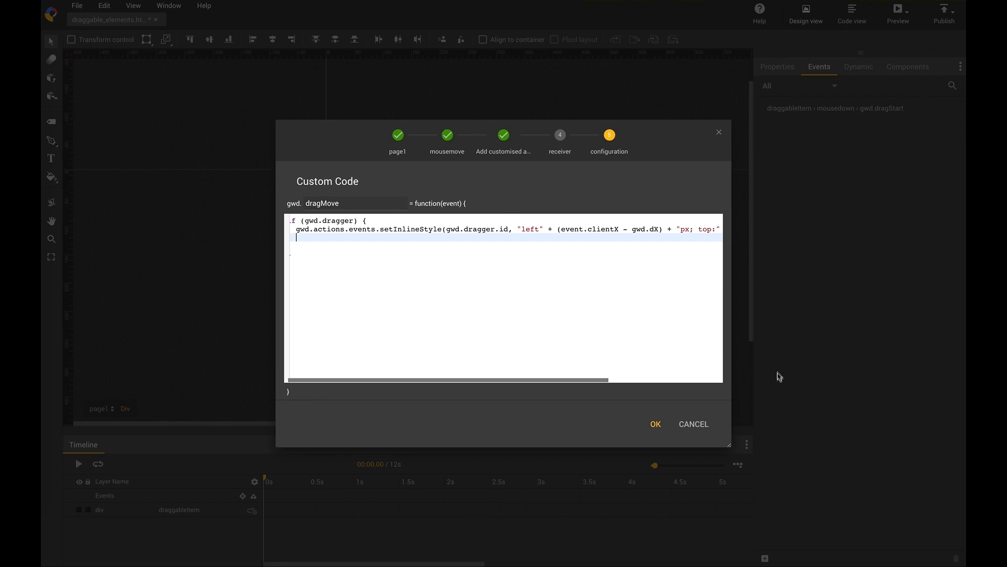
pyautogui.click(654, 422)
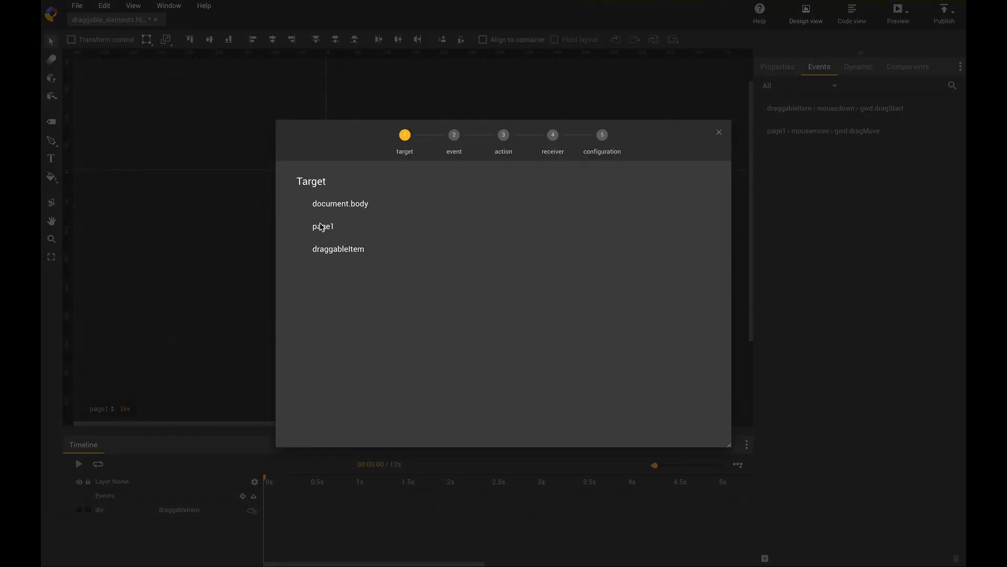
# Step: Add a page1 mouseup event with a new customised action
pyautogui.click(323, 227)
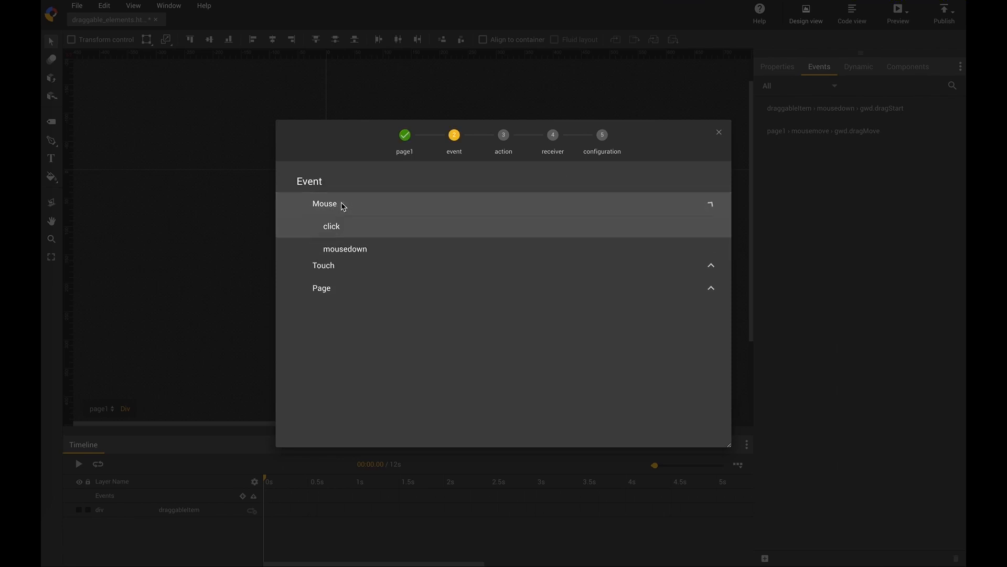
pyautogui.click(324, 203)
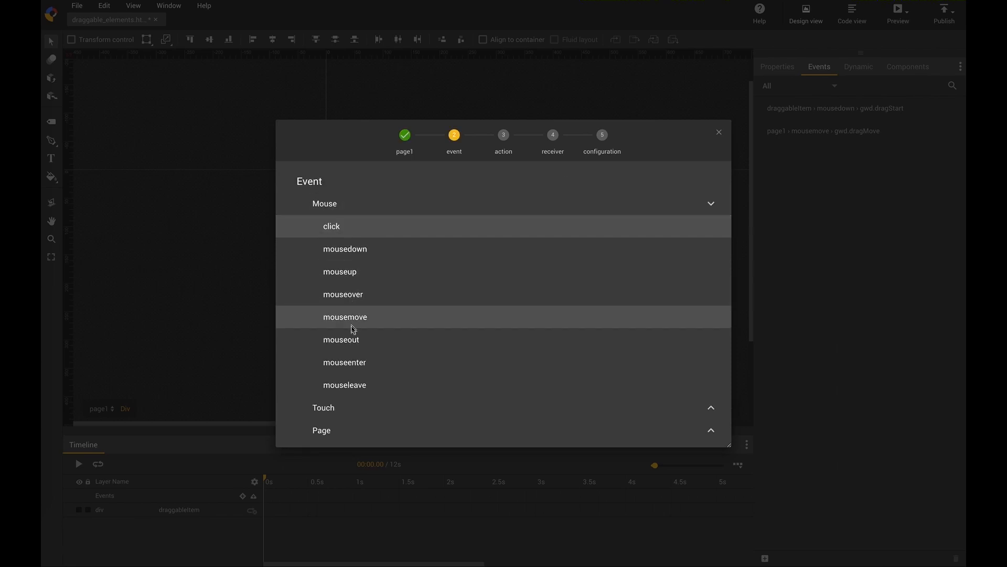
pyautogui.moveTo(351, 343)
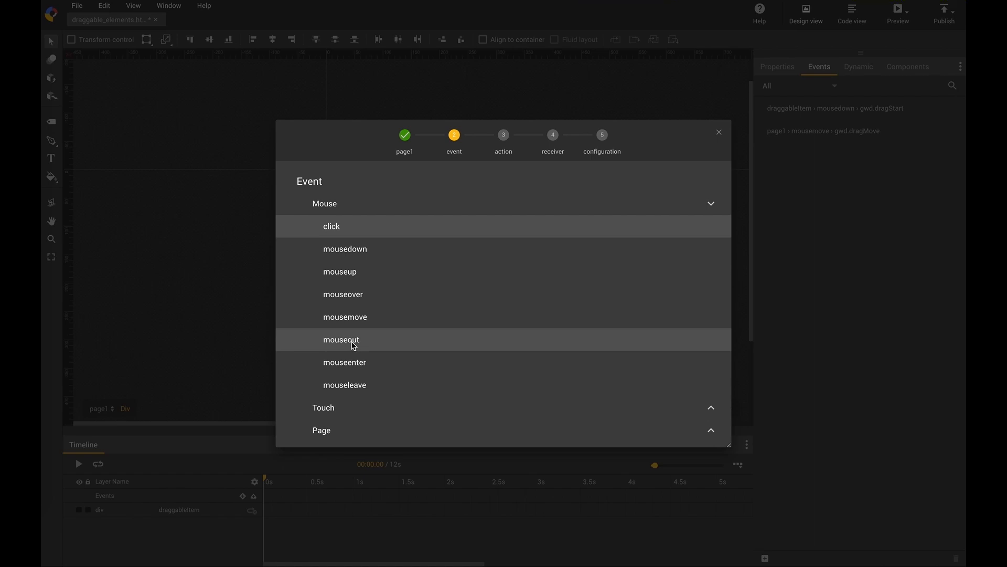
pyautogui.click(340, 271)
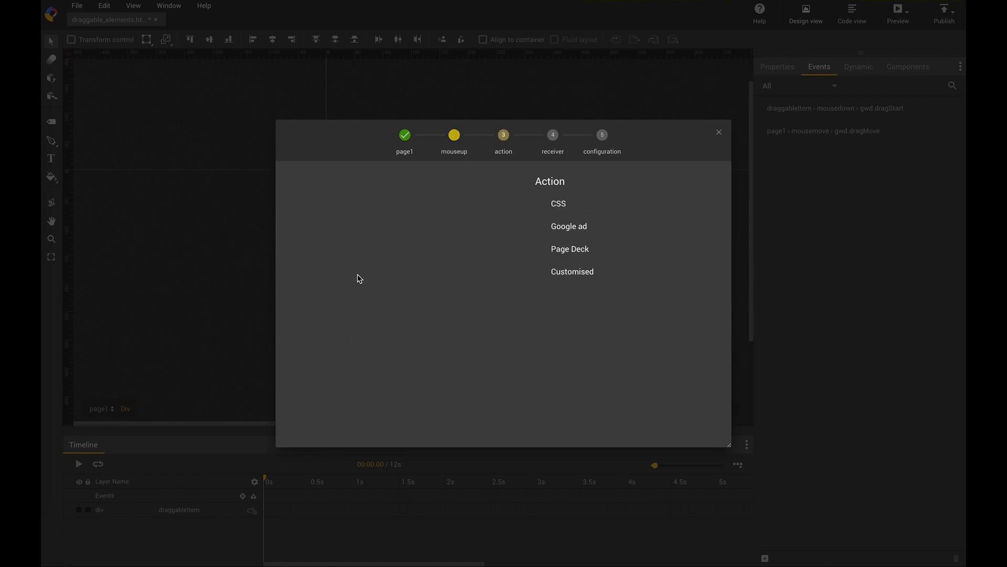
pyautogui.click(572, 271)
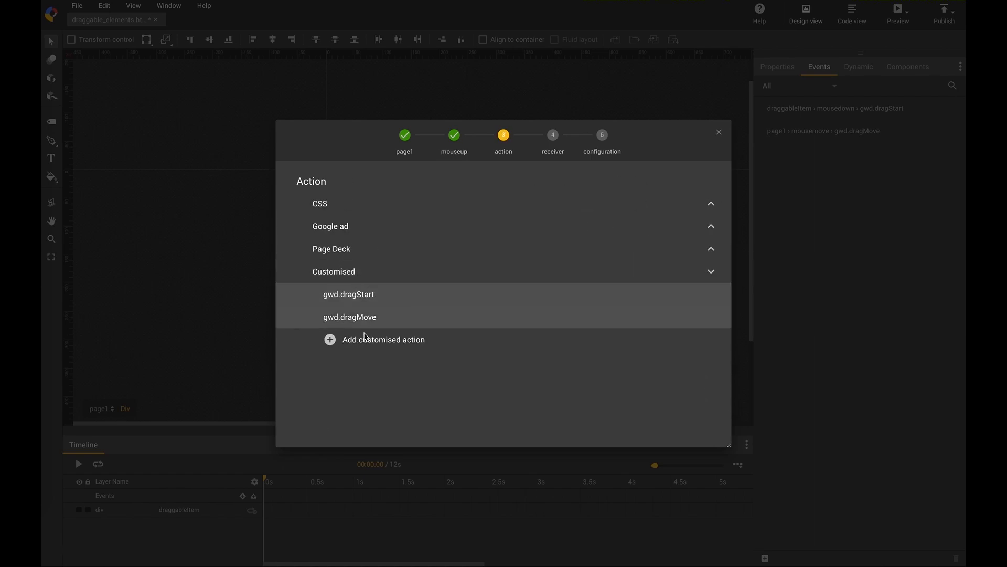
pyautogui.click(383, 338)
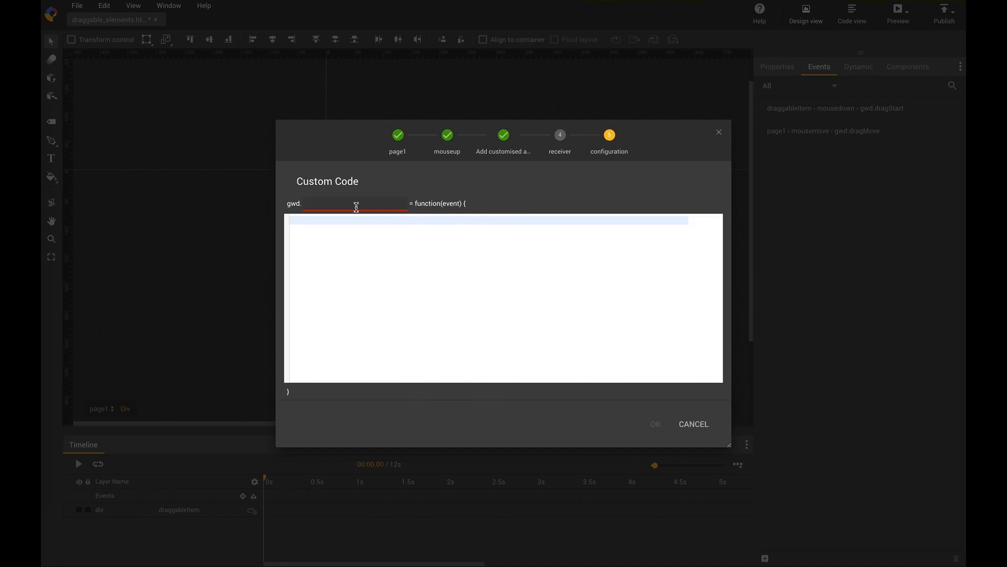
# Step: Name the action dragStop, set gwd.dragger = null; and save it
pyautogui.write('dragStop')
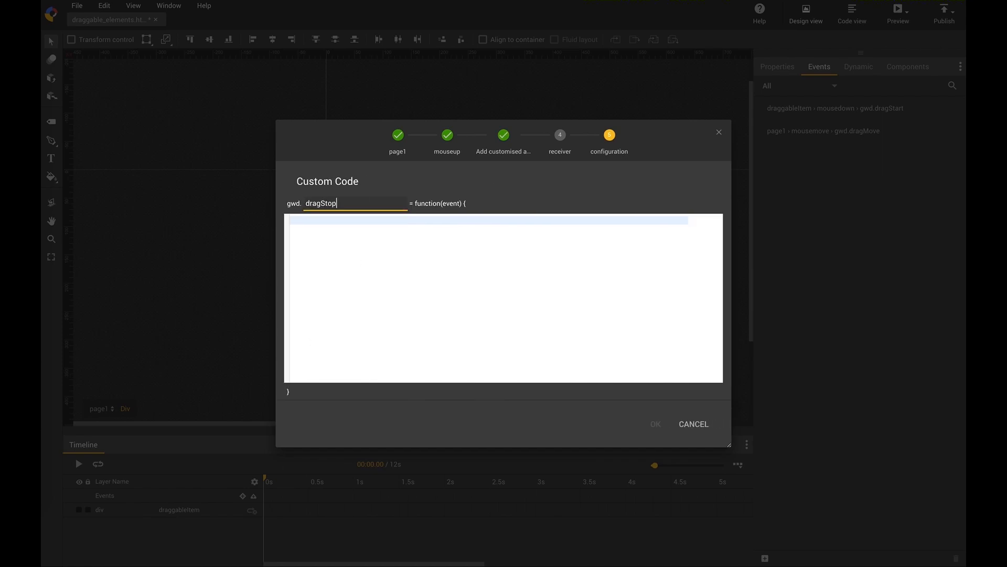
pyautogui.write('gwd.dra')
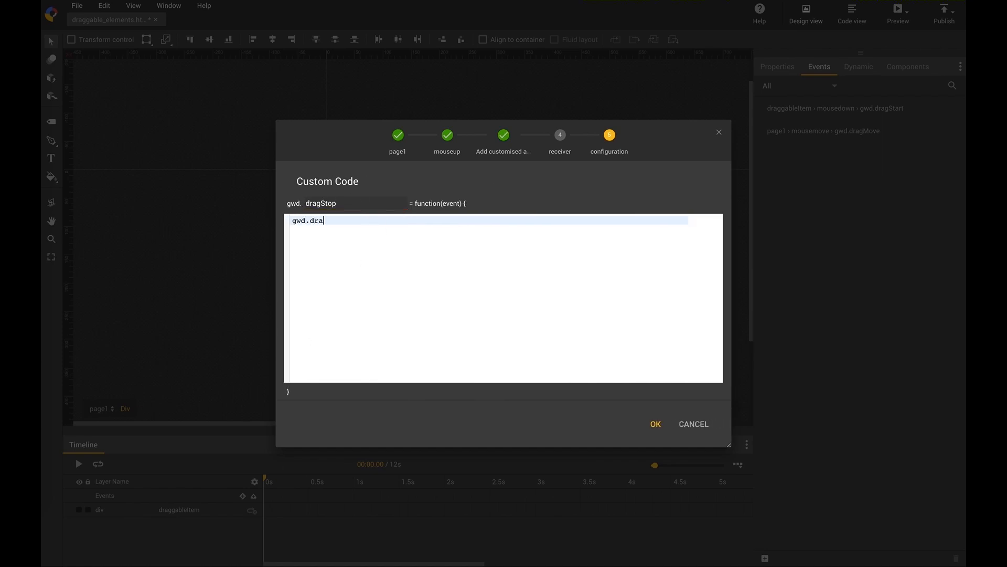
pyautogui.write('gger = null;')
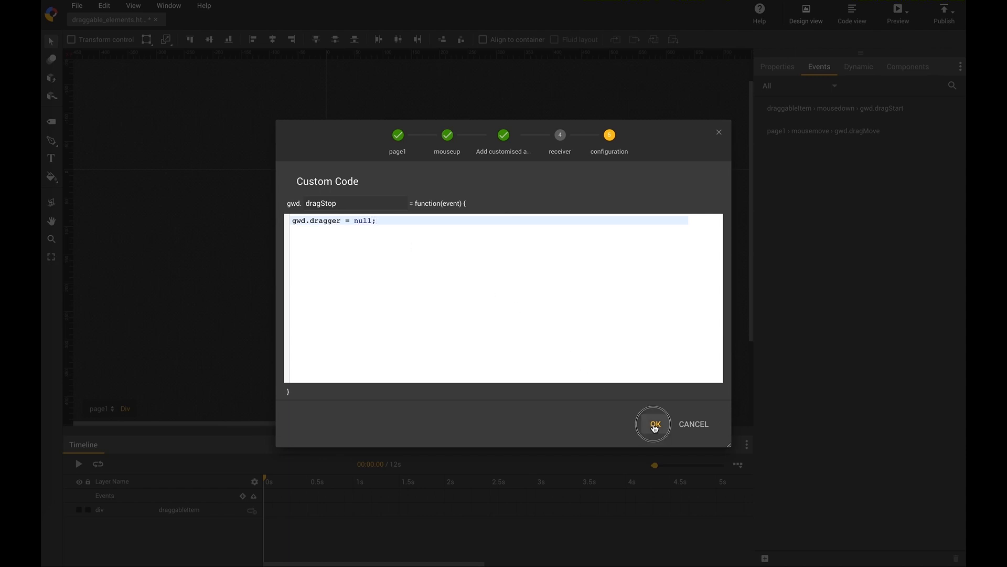
pyautogui.click(653, 422)
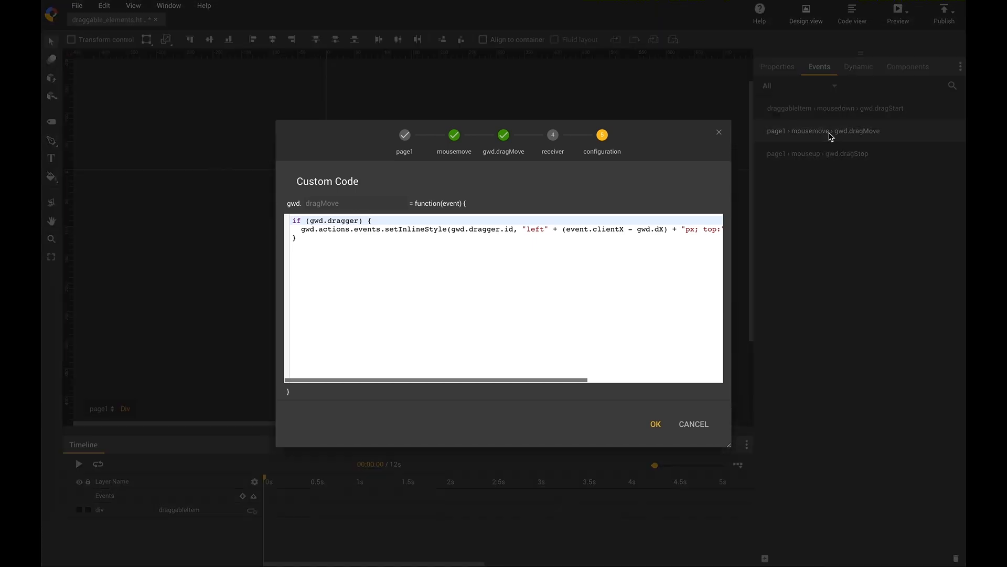
pyautogui.moveTo(512, 376)
pyautogui.write(':')
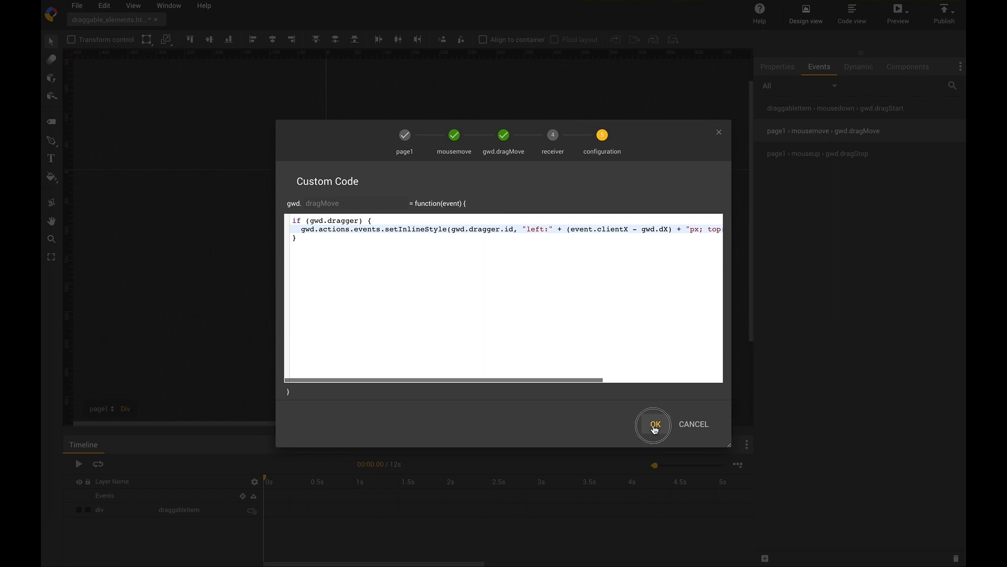
# Step: Save the dragMove code with "left" corrected to "left:"
pyautogui.click(654, 424)
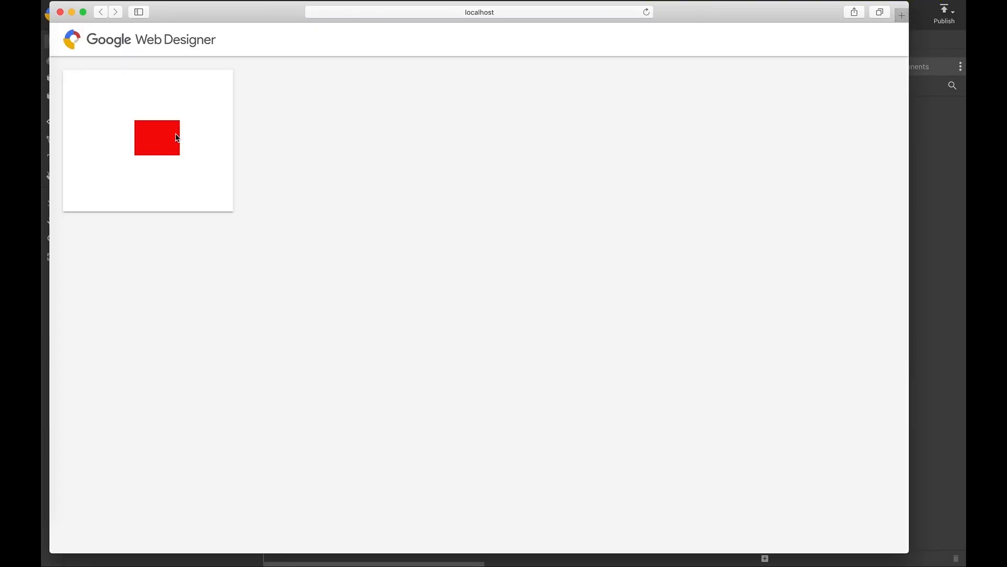
# Step: Drag the red box up-right, toward the top left, and back across the banner to verify it follows
pyautogui.moveTo(156, 137); pyautogui.dragTo(173, 132)
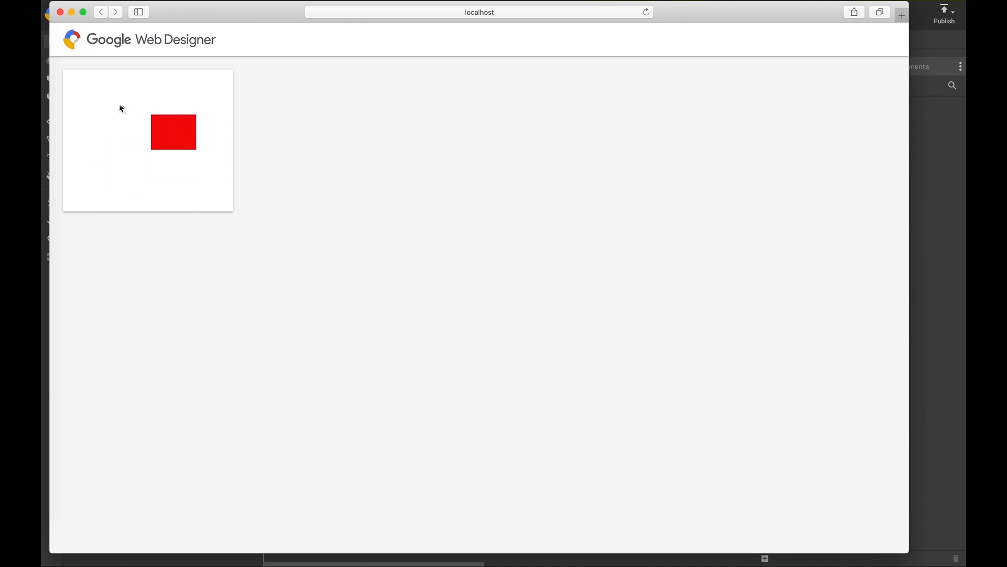
pyautogui.moveTo(173, 132); pyautogui.dragTo(123, 106)
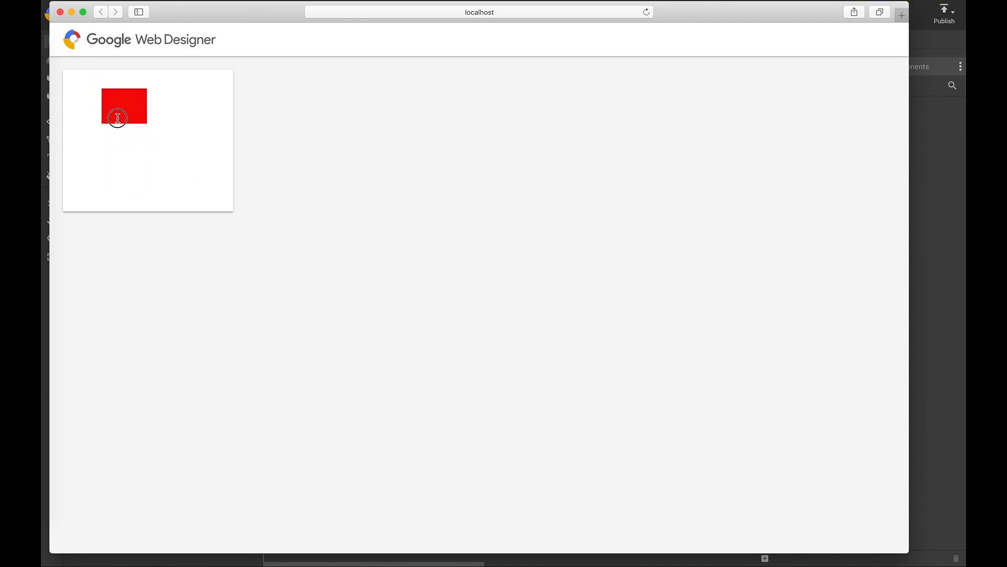
pyautogui.moveTo(124, 117); pyautogui.dragTo(176, 135)
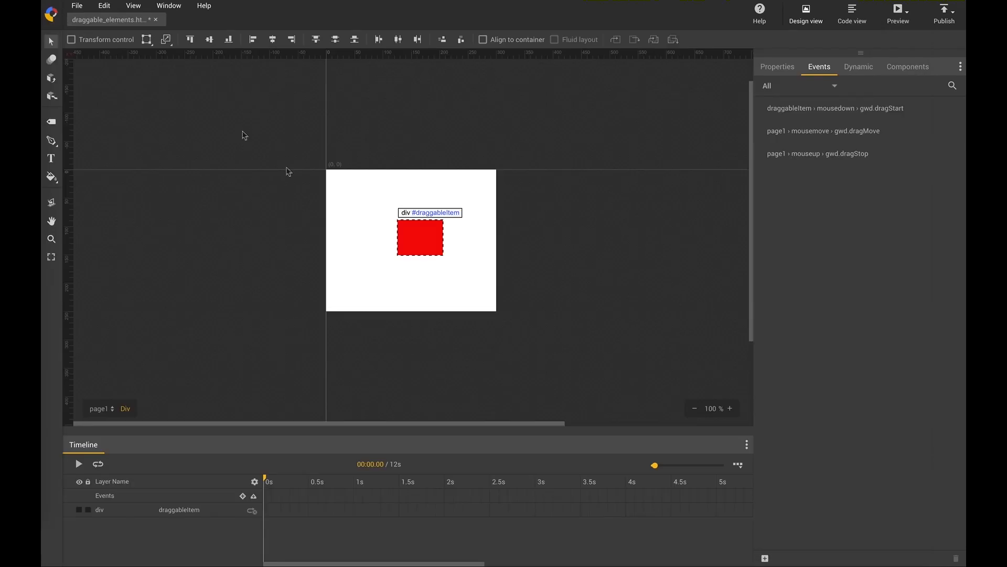
pyautogui.moveTo(674, 107)
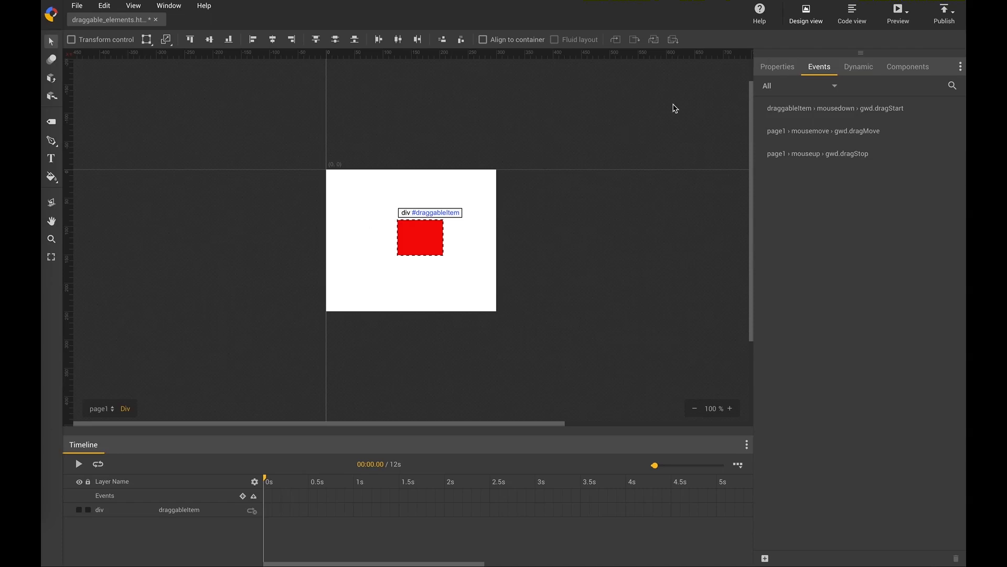